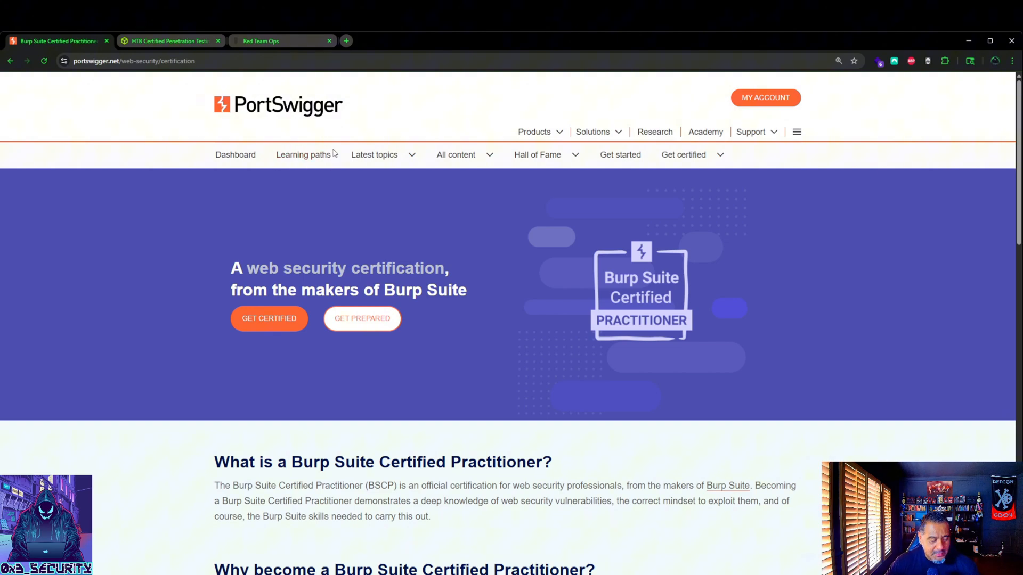
- Scroll down through the currently open certification page to review its content
click(374, 155)
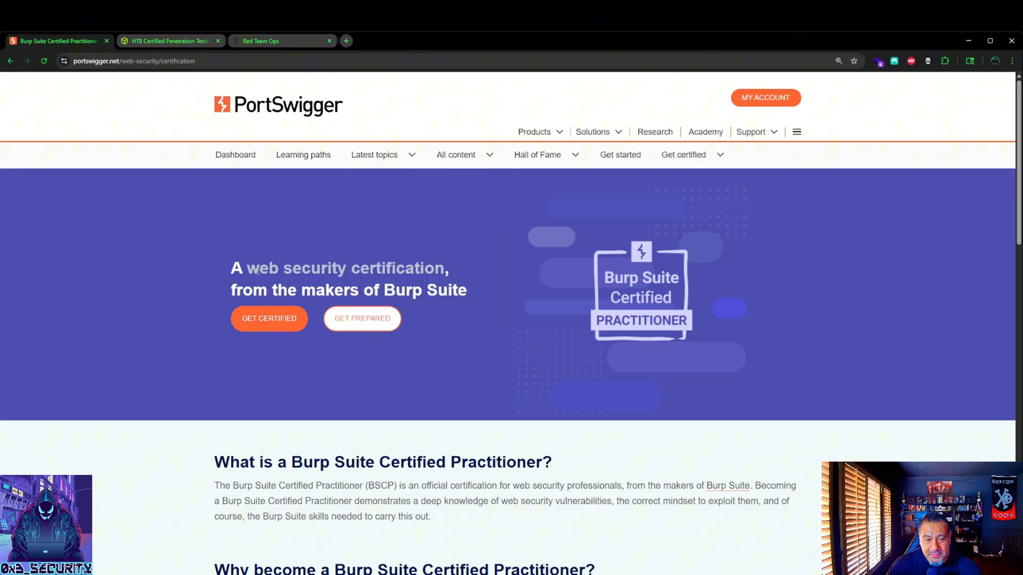
scroll(down, 3)
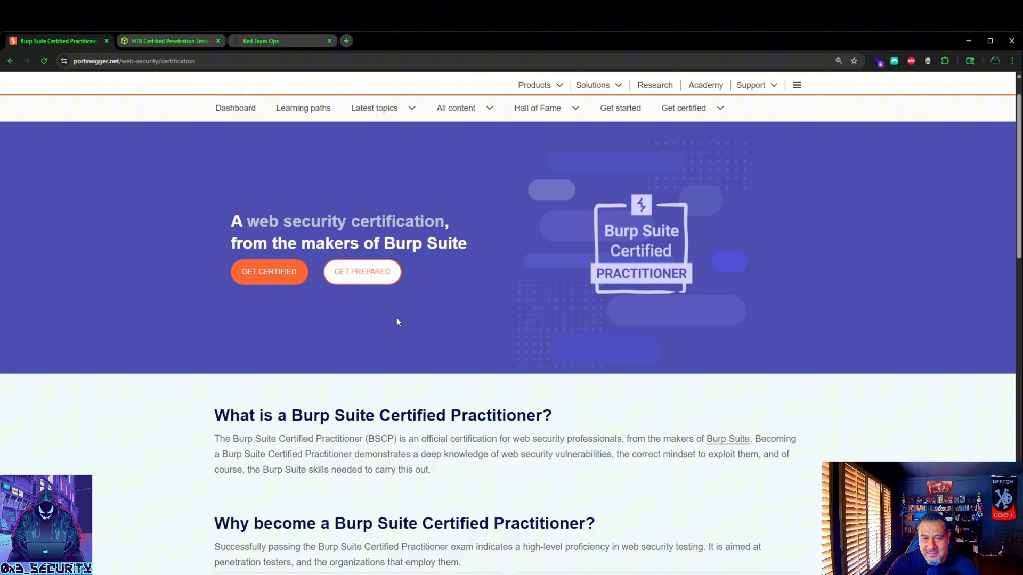
mouse_move(429, 299)
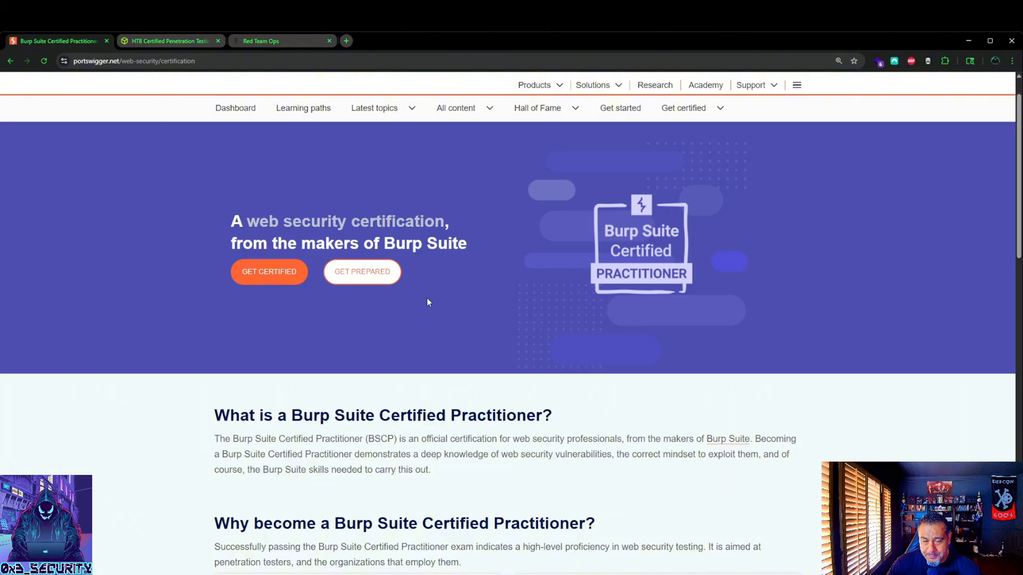
mouse_move(422, 304)
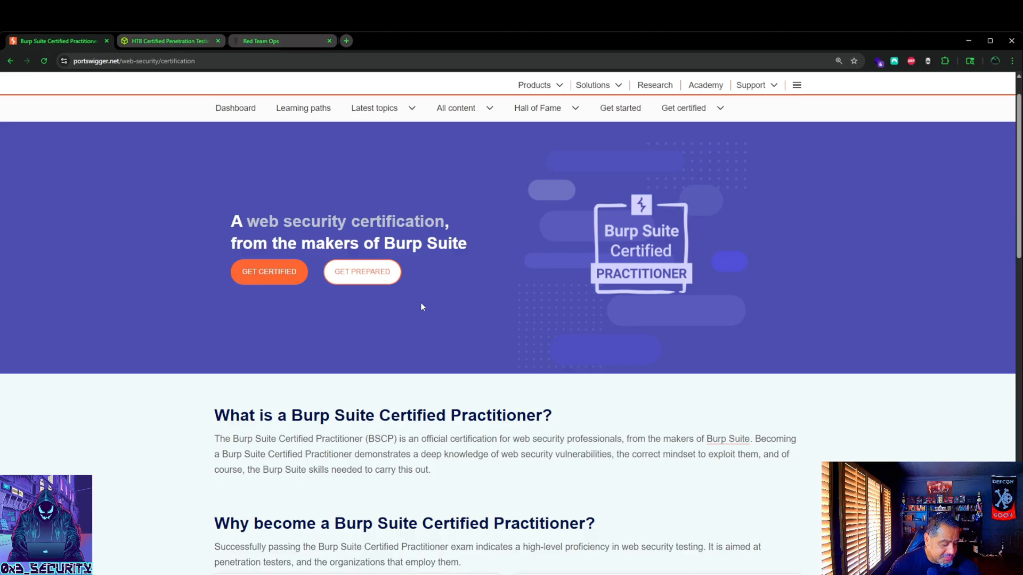
mouse_move(418, 312)
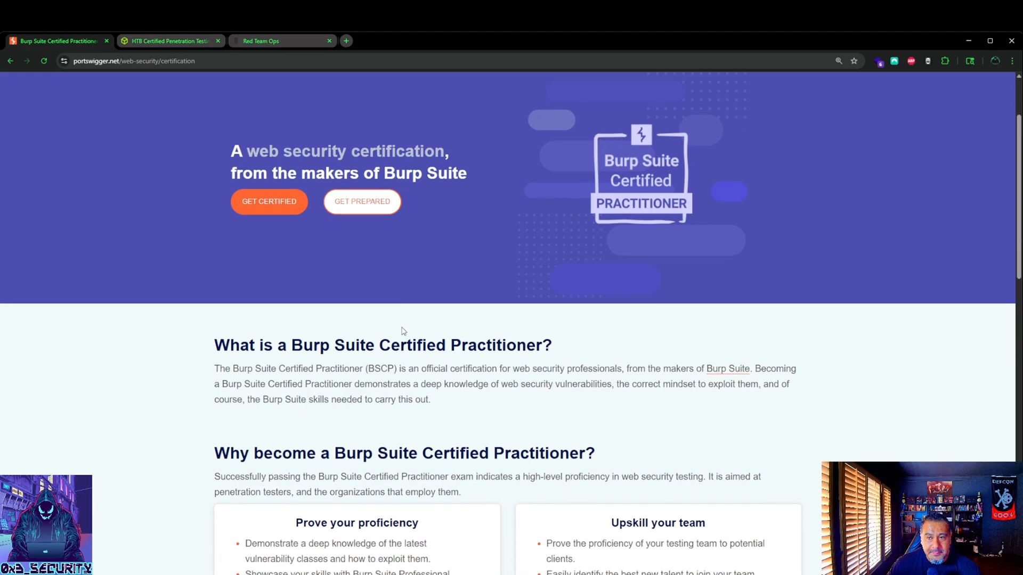
scroll(down, 3)
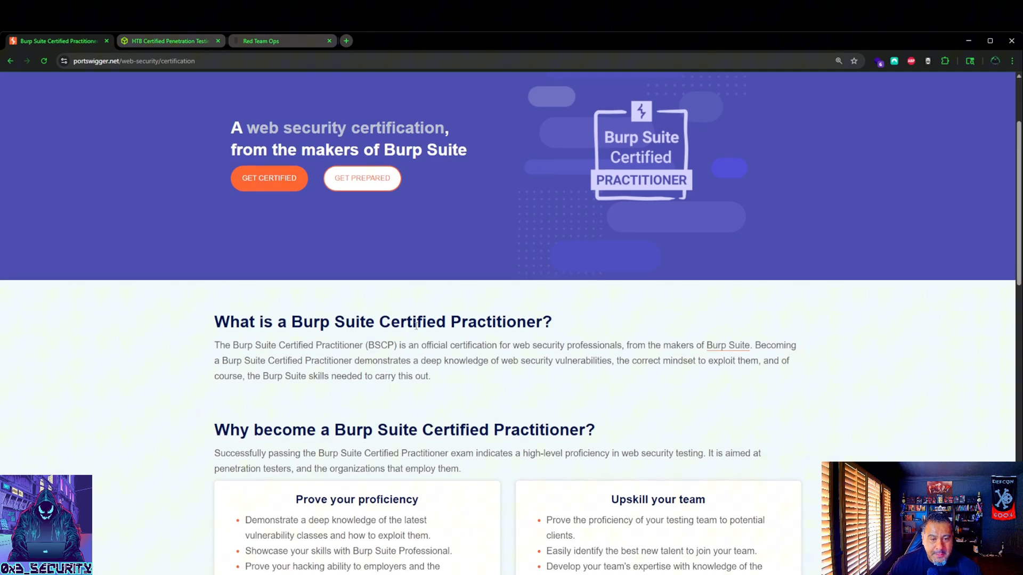
scroll(down, 3)
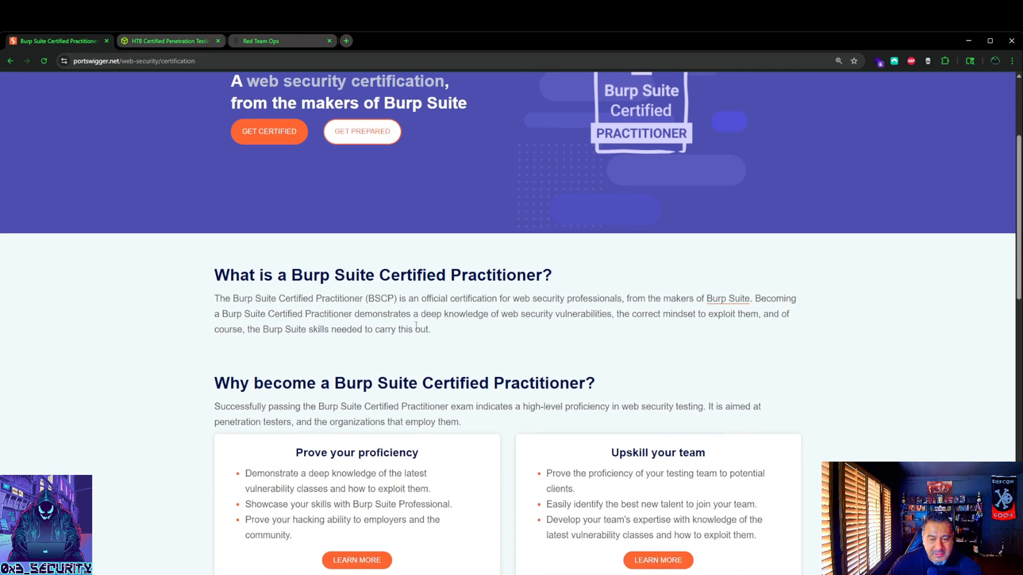
scroll(down, 3)
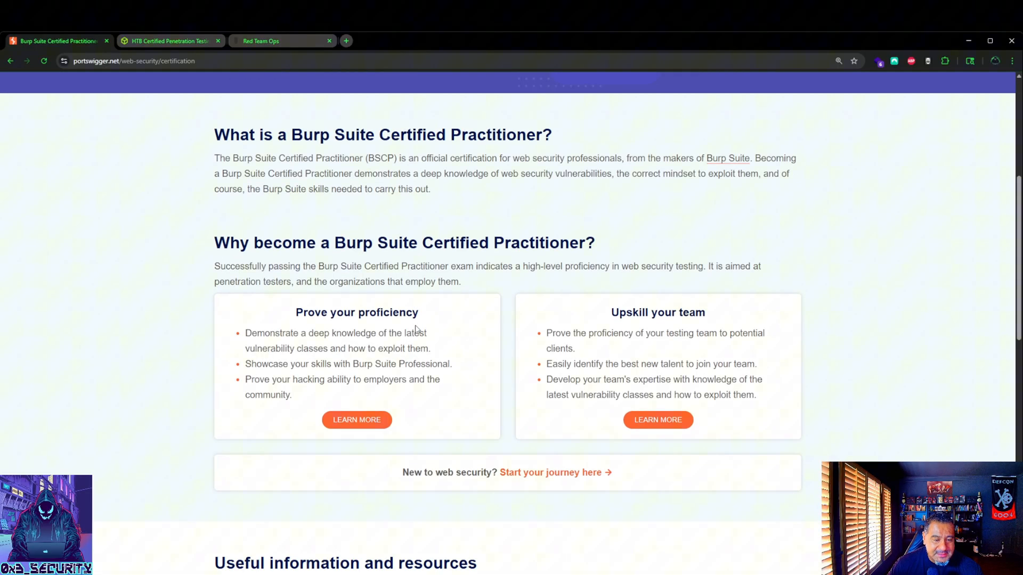
scroll(down, 3)
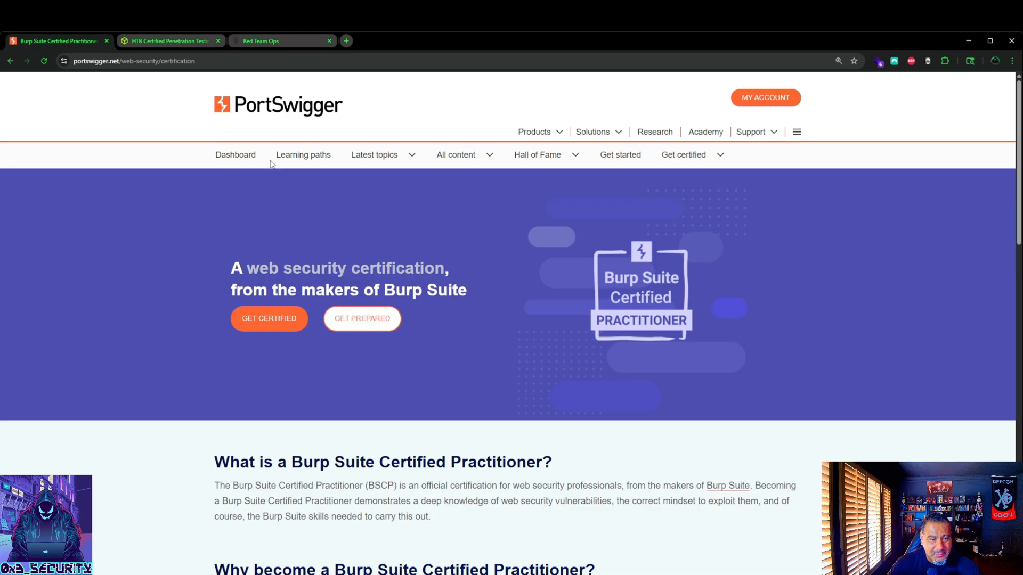
scroll(down, 3)
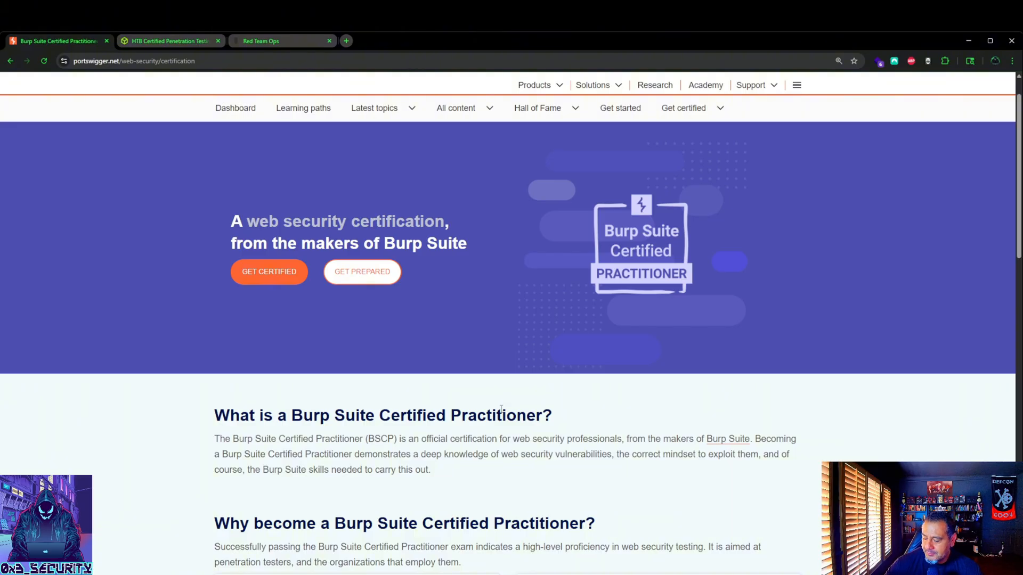
mouse_move(709, 182)
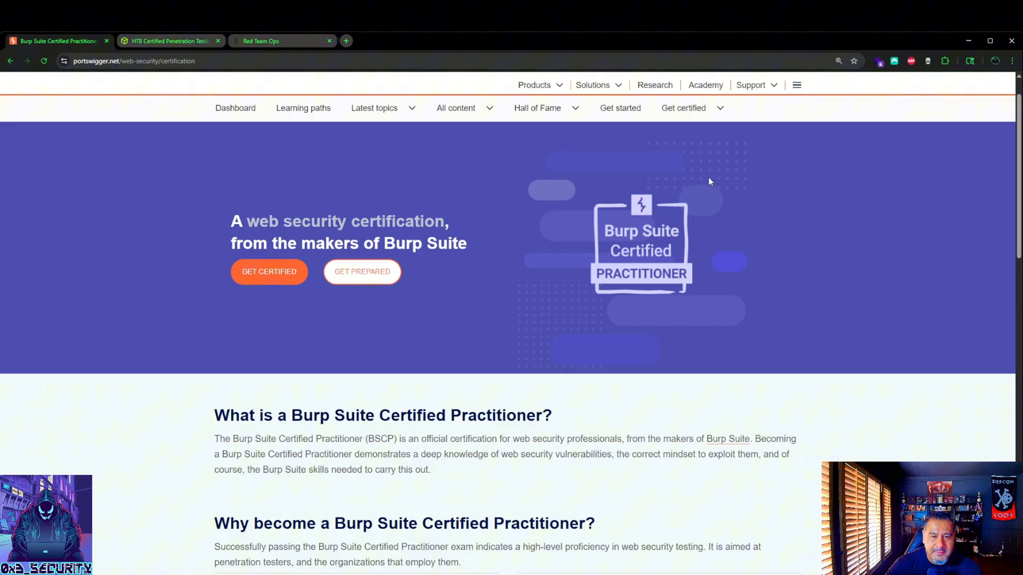
mouse_move(648, 339)
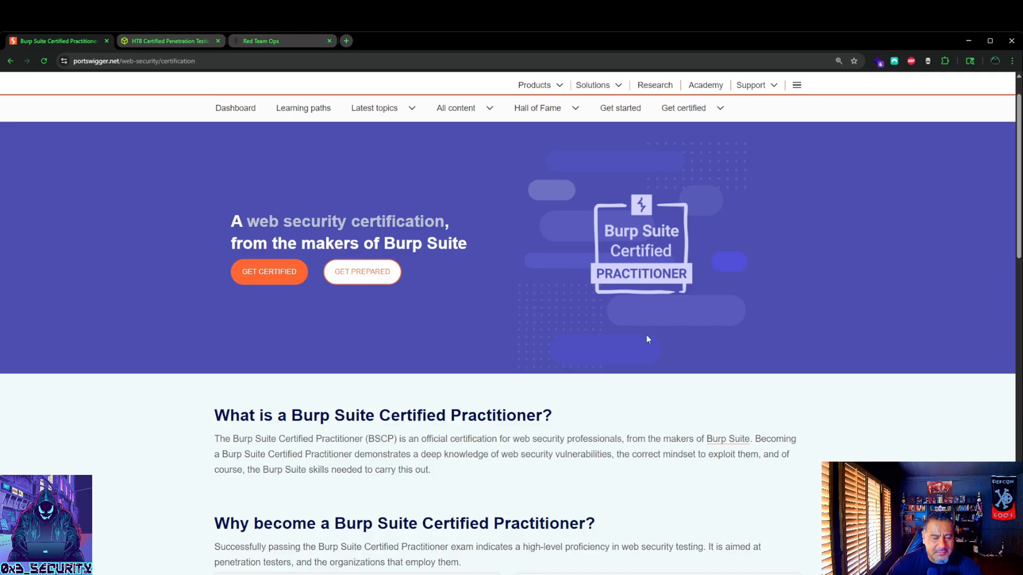
mouse_move(540, 239)
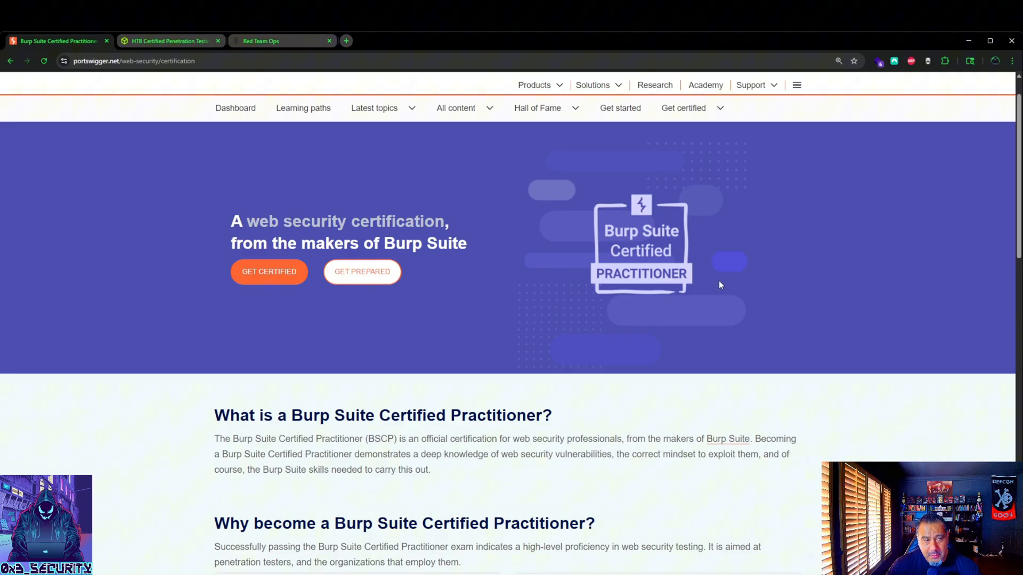
mouse_move(699, 291)
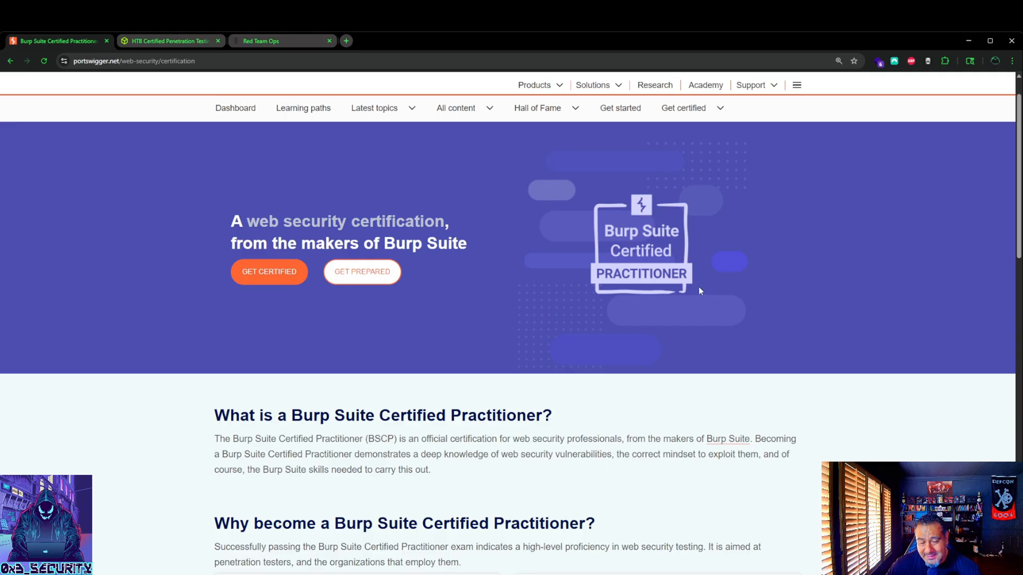
mouse_move(711, 186)
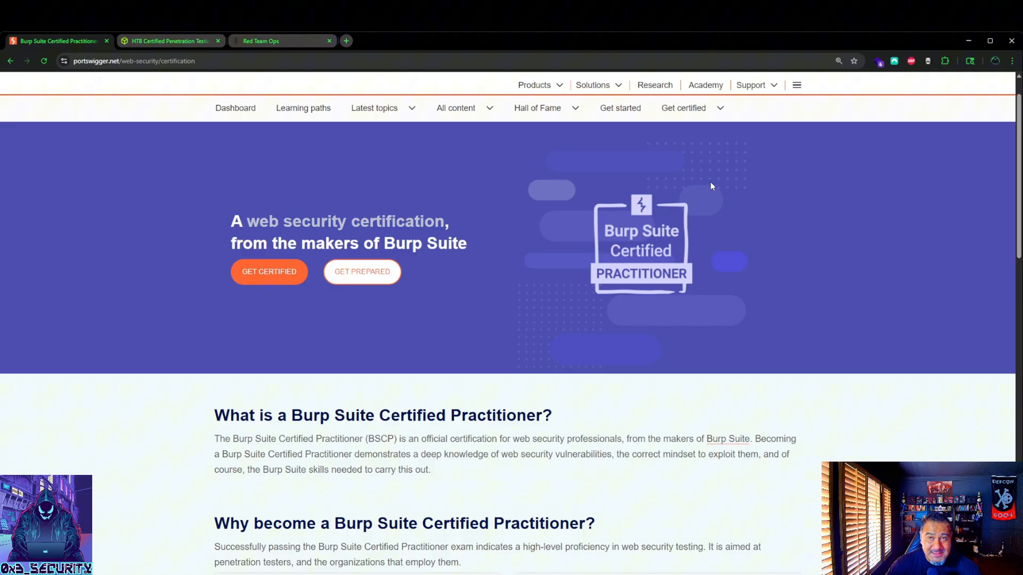
mouse_move(704, 185)
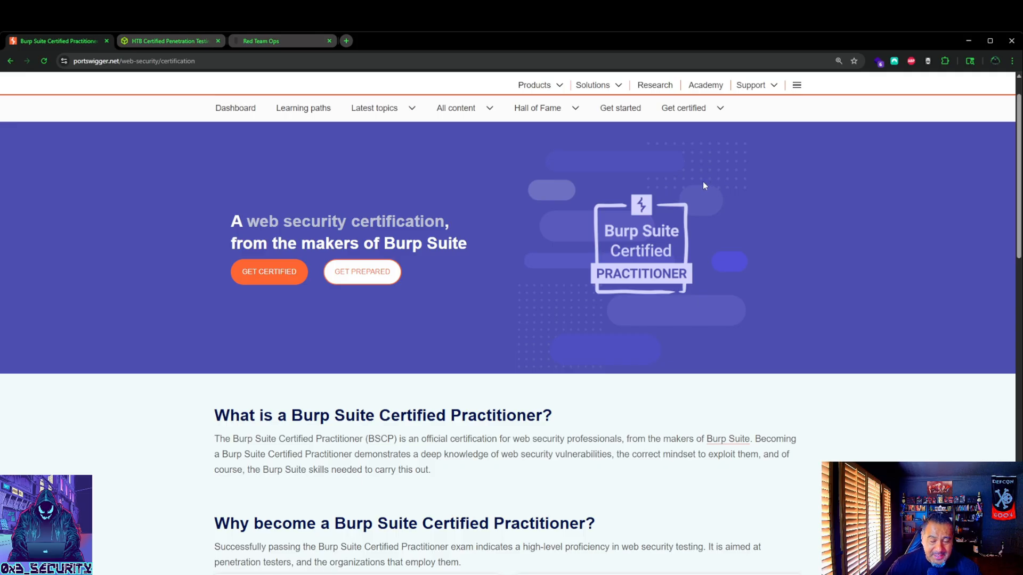
mouse_move(702, 366)
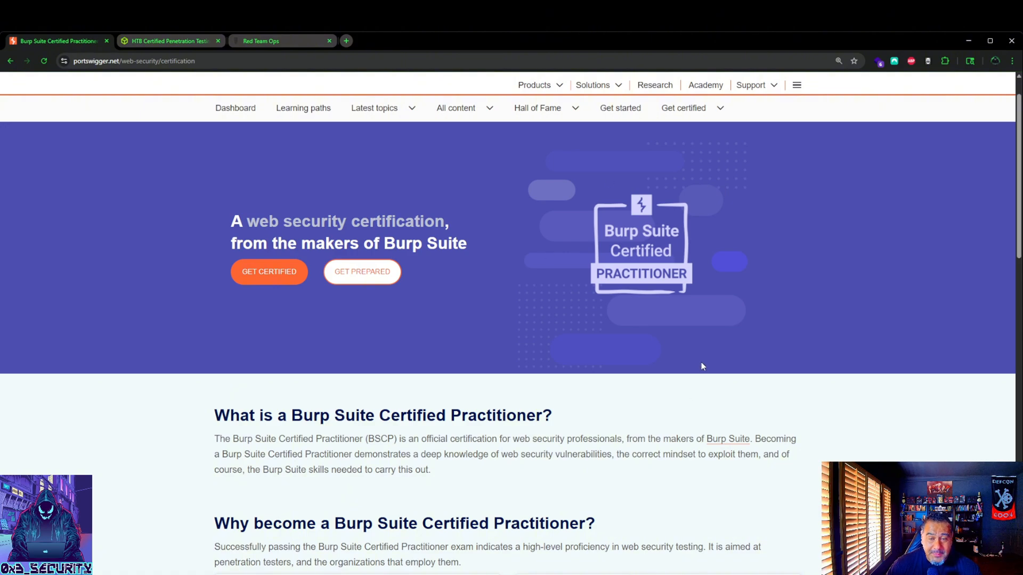
mouse_move(657, 347)
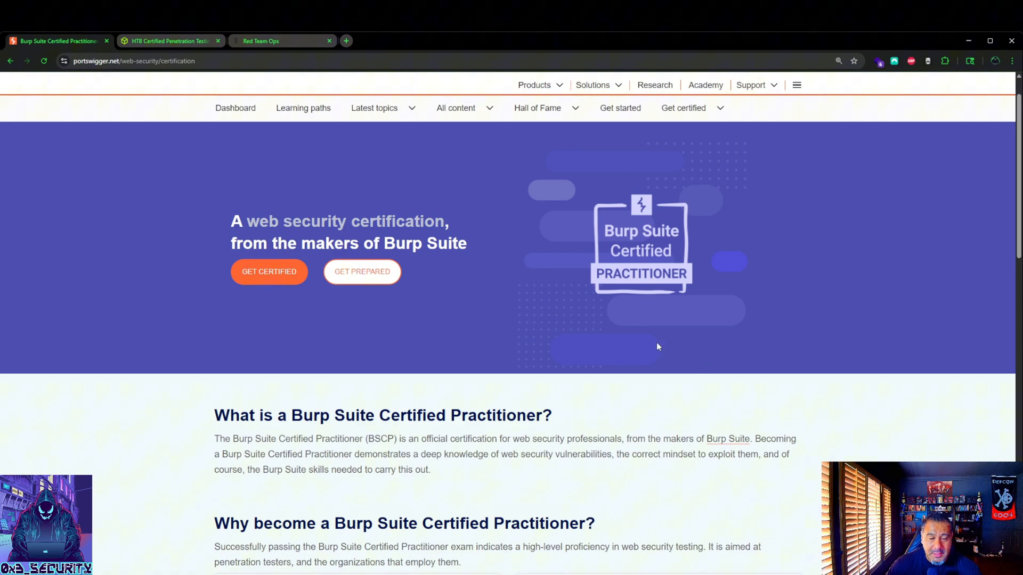
mouse_move(747, 216)
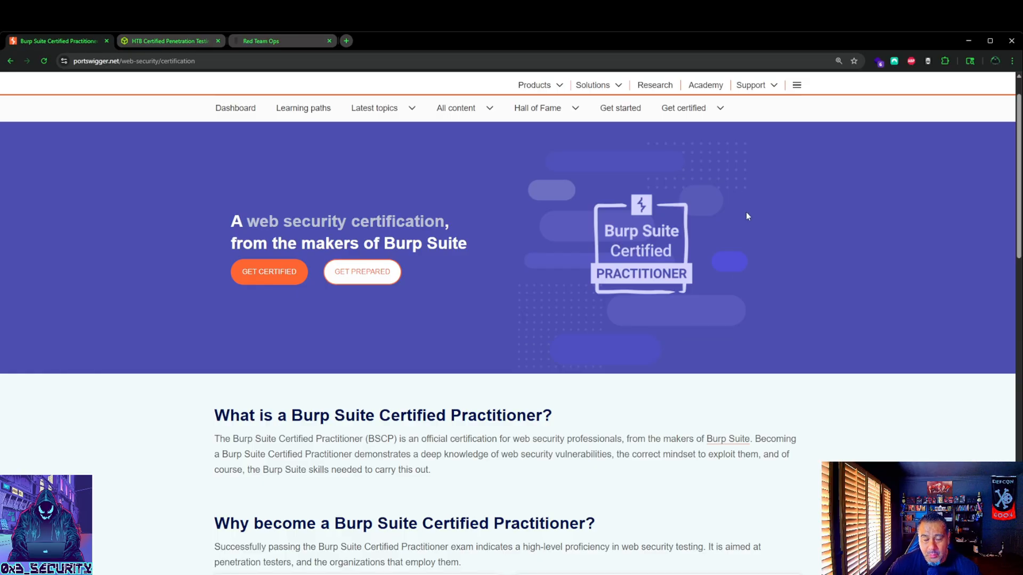
mouse_move(713, 248)
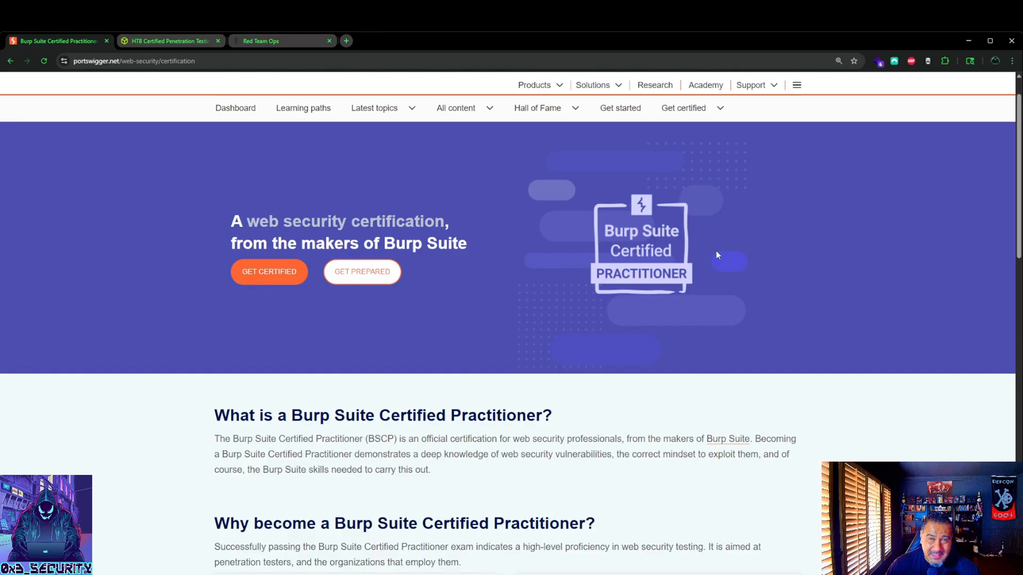
mouse_move(726, 212)
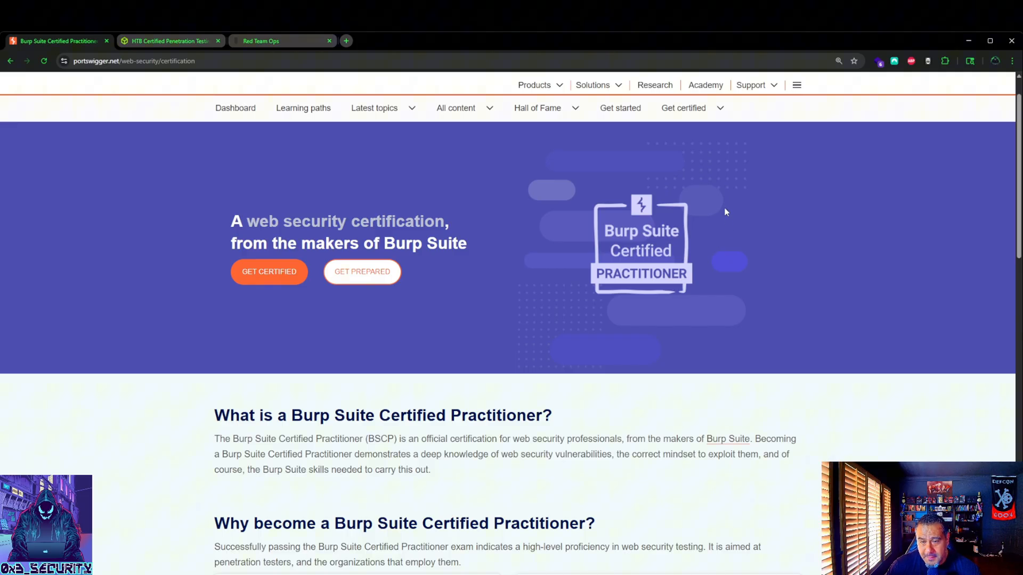
mouse_move(588, 169)
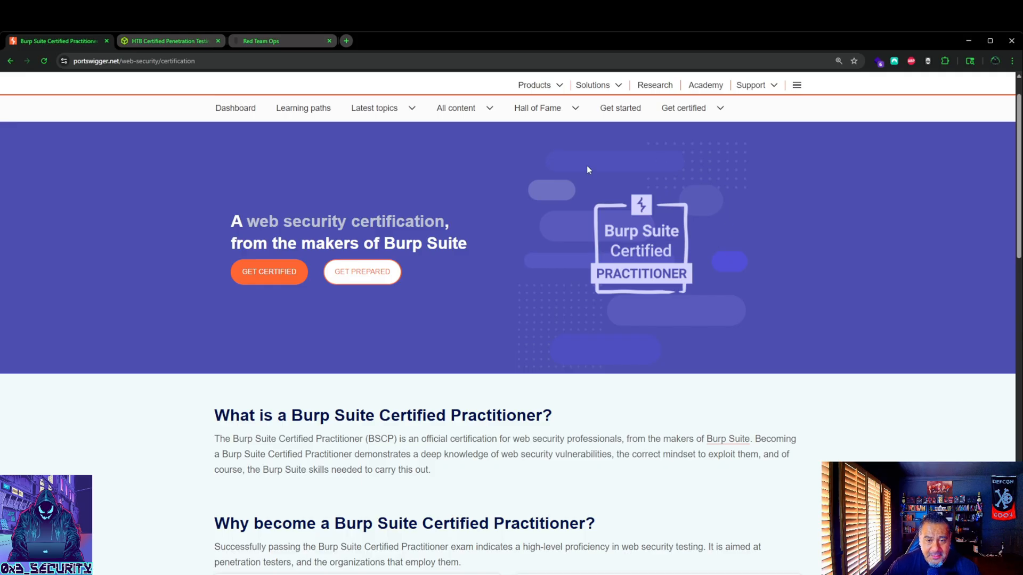
mouse_move(759, 353)
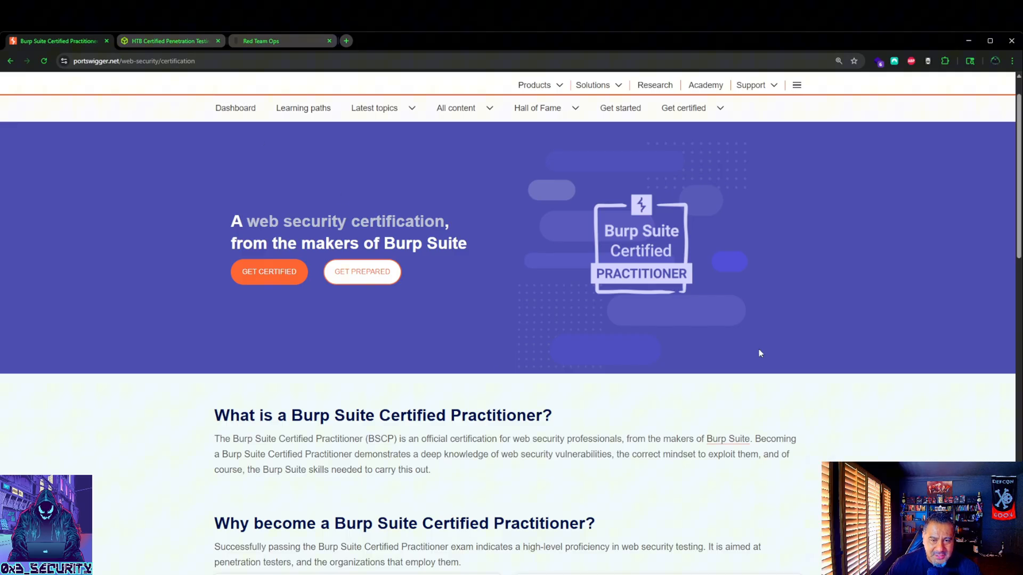
mouse_move(722, 233)
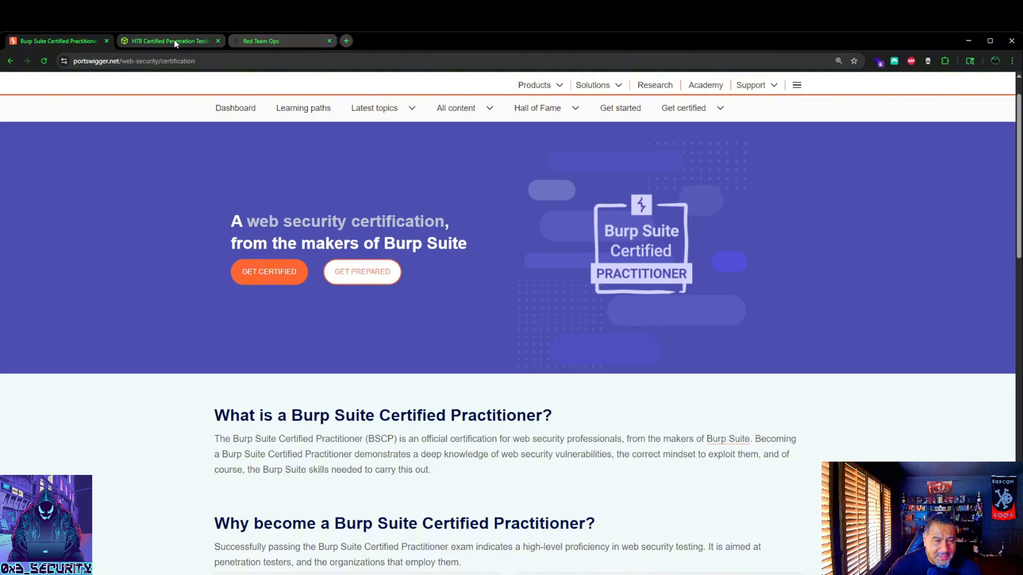
- Switch to the HTB Certified Penetration Testing Specialist tab showing the CPTS overview
click(168, 40)
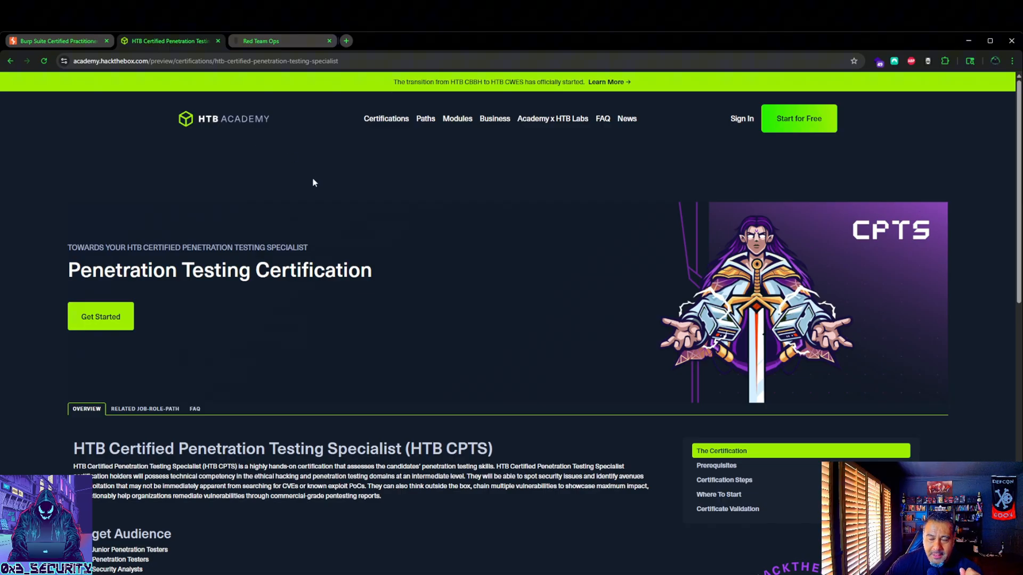
mouse_move(411, 142)
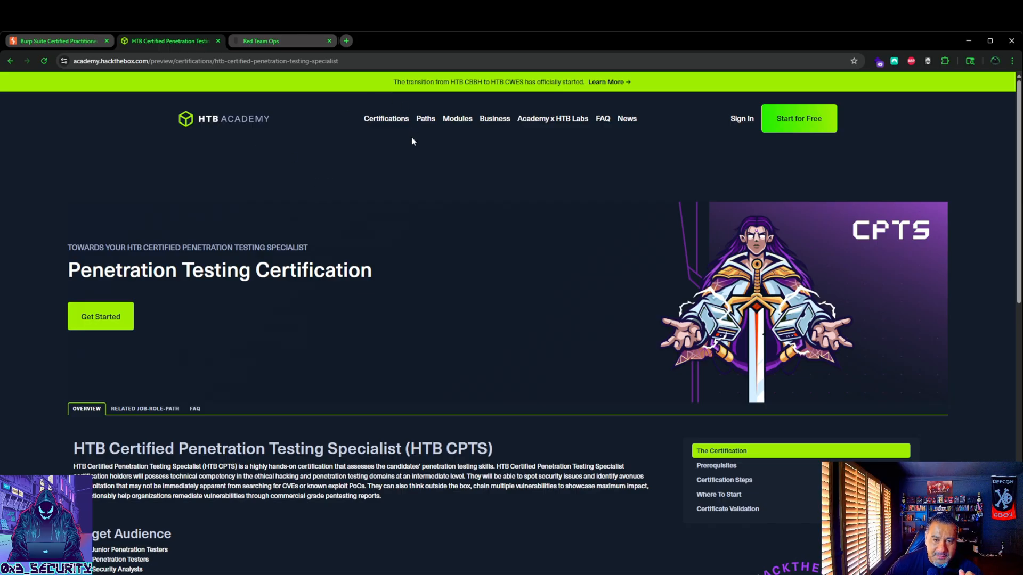
mouse_move(552, 119)
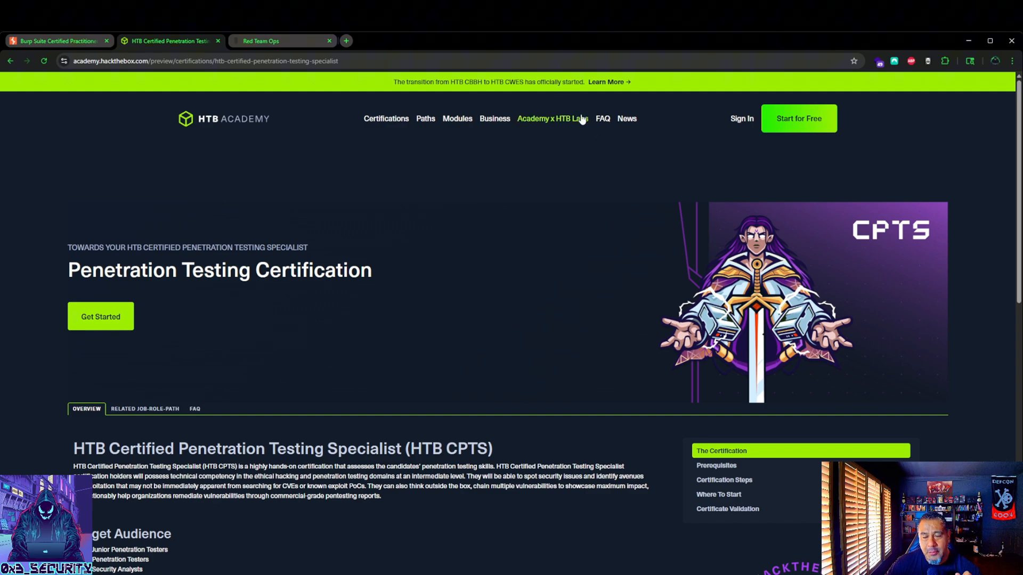
mouse_move(591, 108)
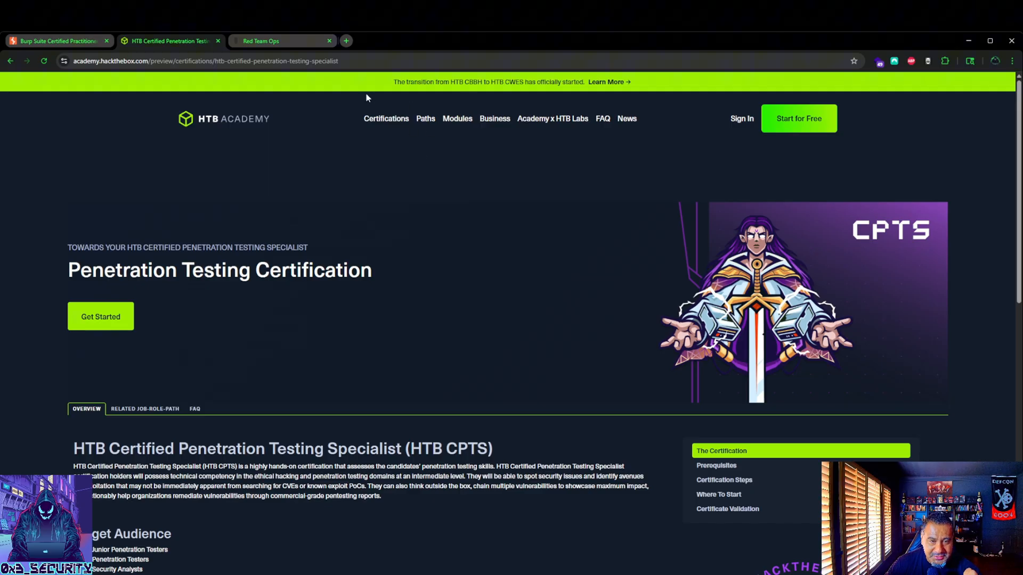
mouse_move(412, 100)
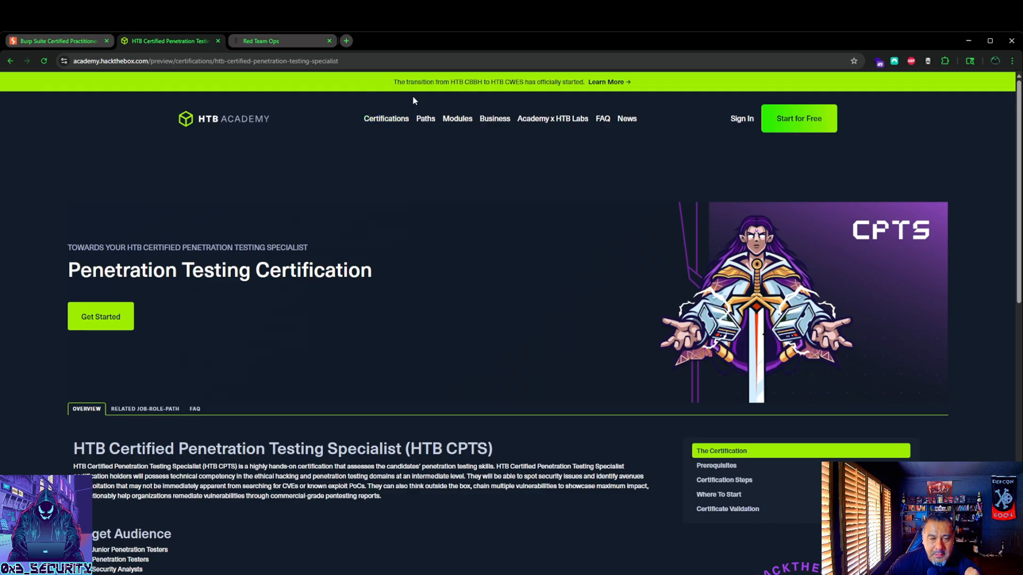
mouse_move(420, 114)
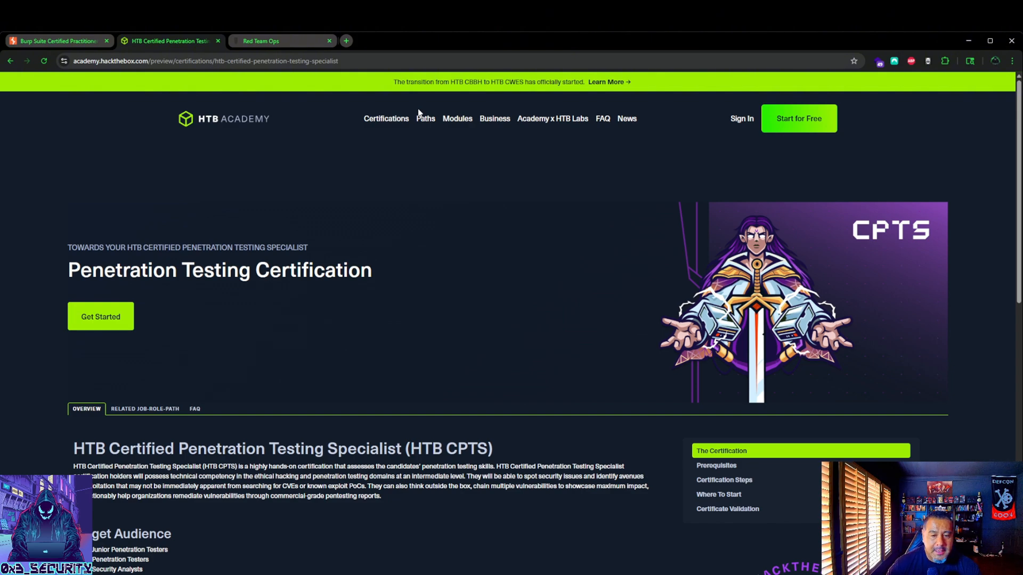
- Scroll the CPTS page through Target Audience, Key Differentiators, Knowledge domains and exam description
scroll(down, 3)
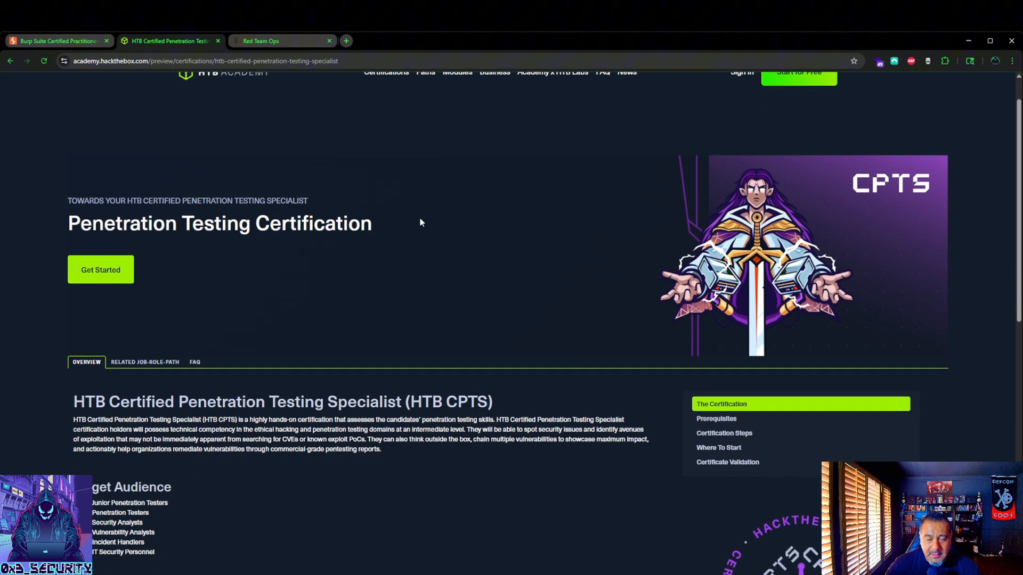
scroll(down, 3)
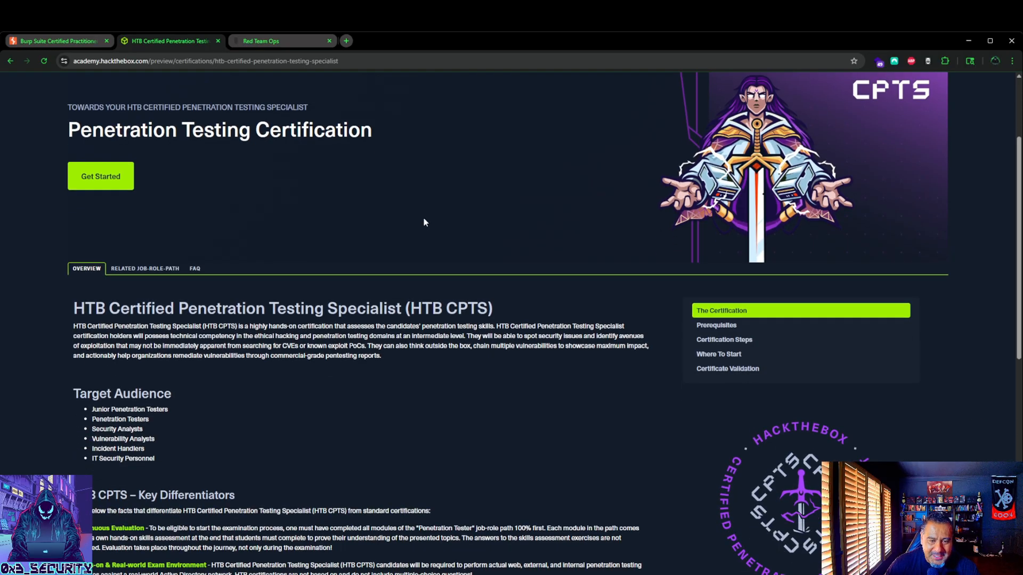
scroll(down, 3)
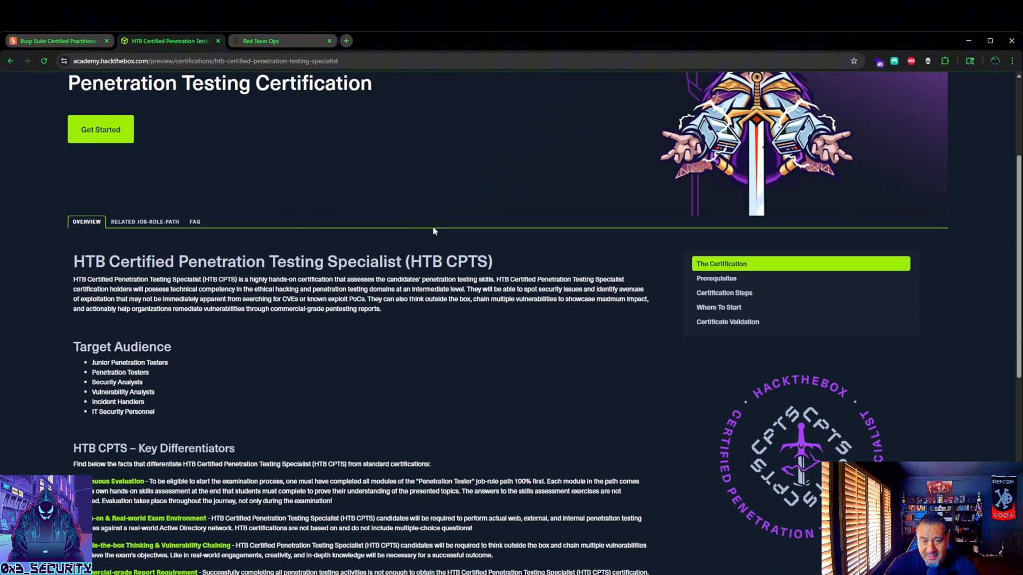
scroll(down, 3)
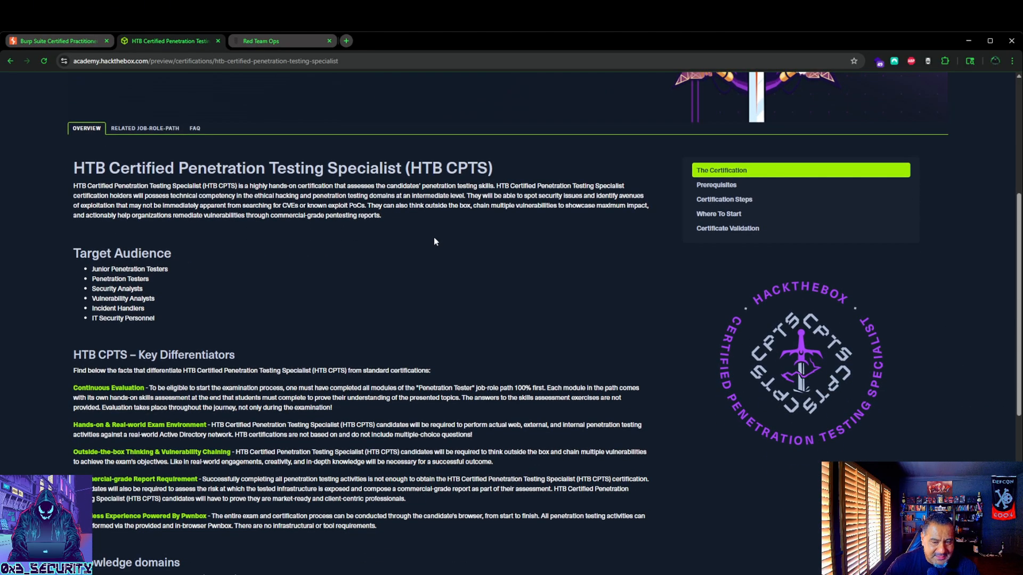
scroll(down, 3)
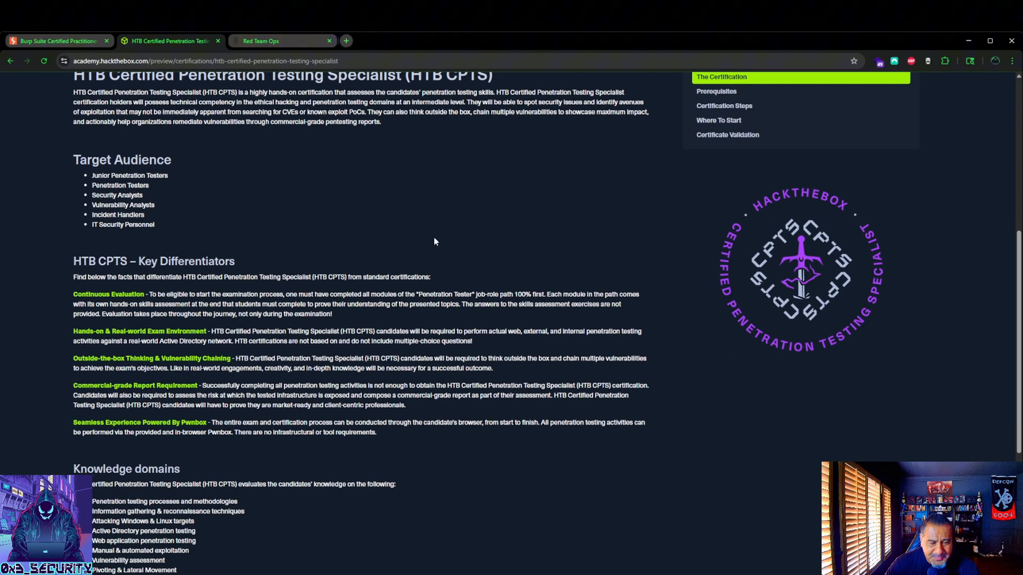
scroll(down, 3)
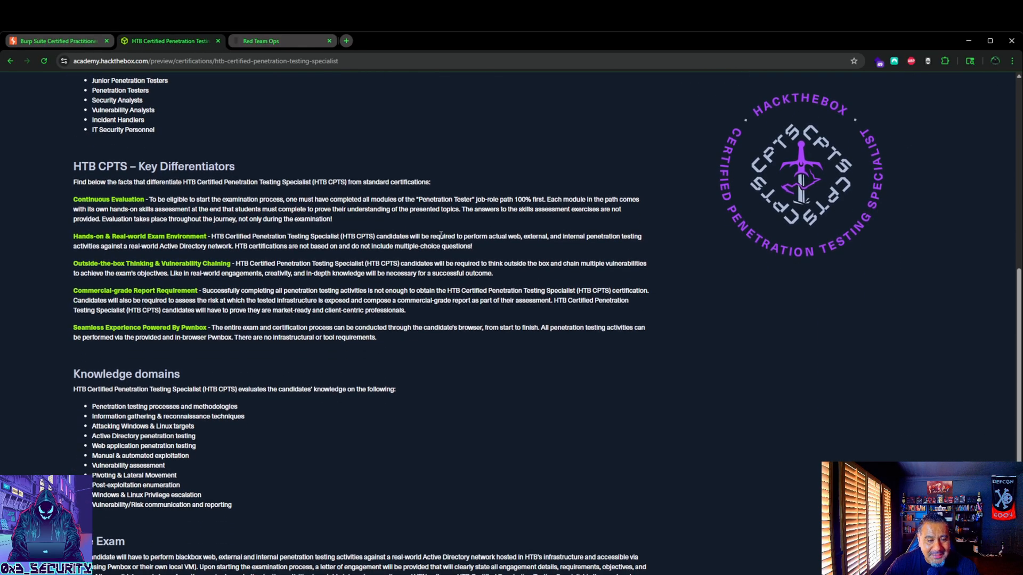
scroll(down, 3)
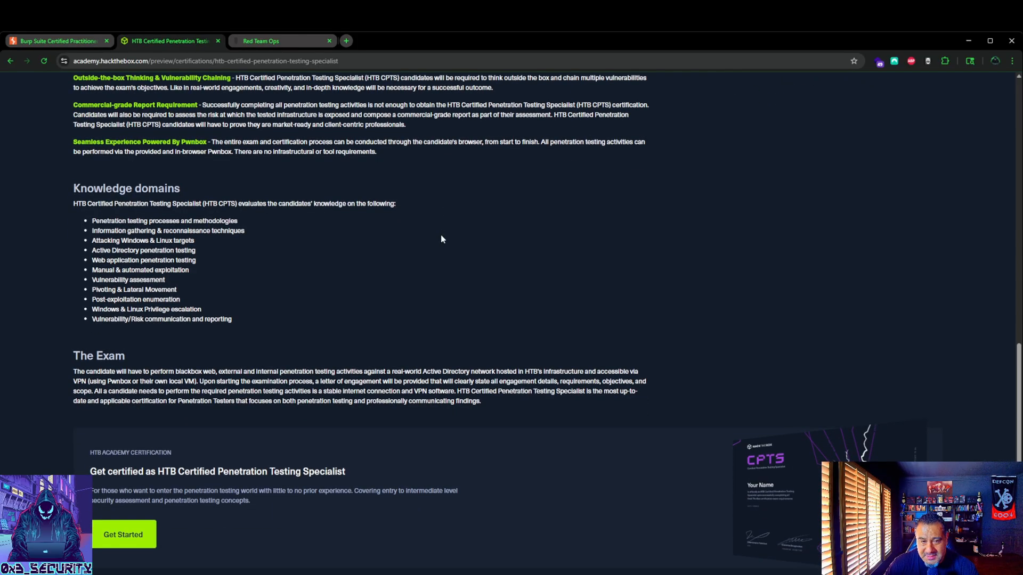
mouse_move(445, 240)
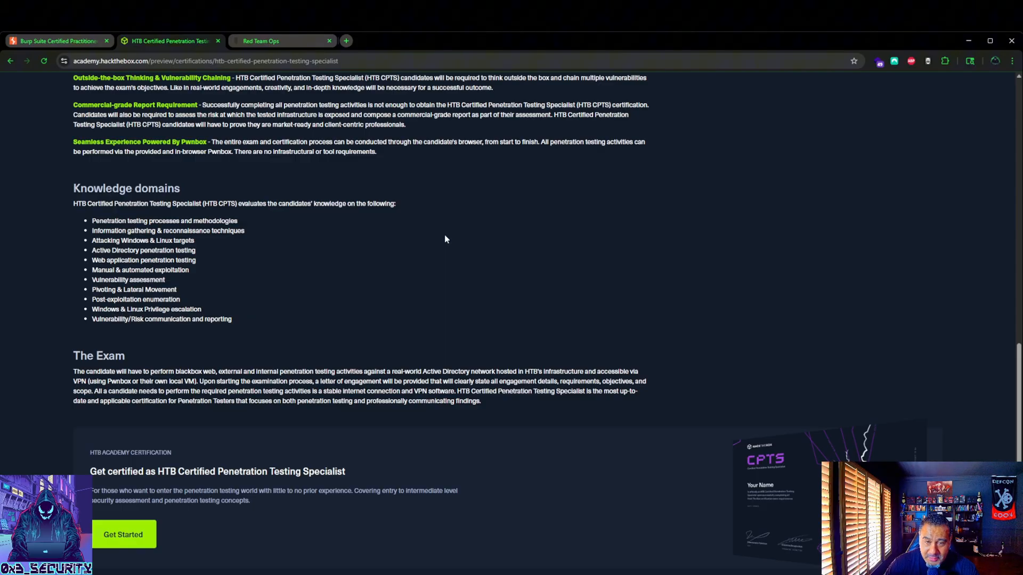
mouse_move(445, 245)
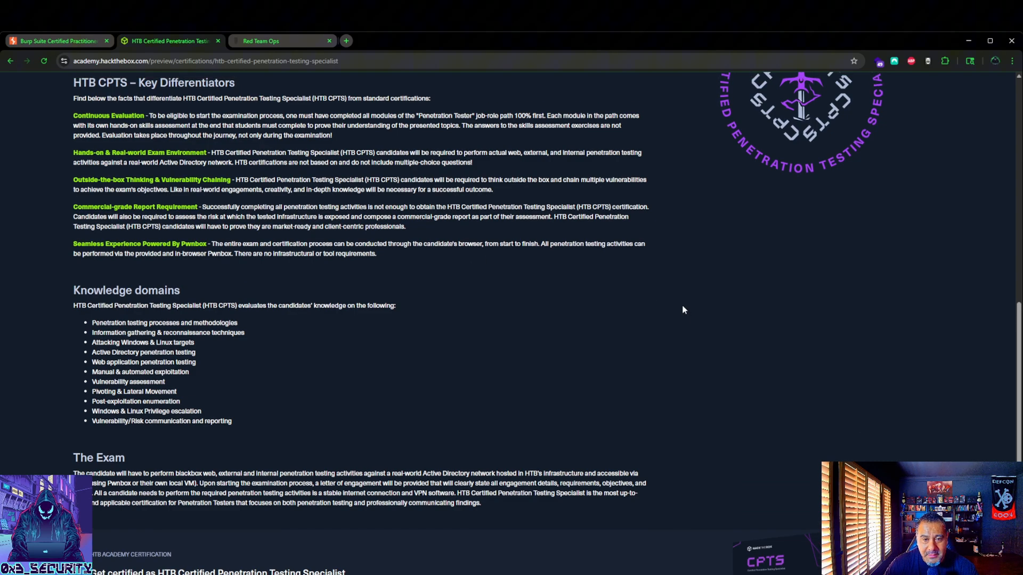
scroll(up, 3)
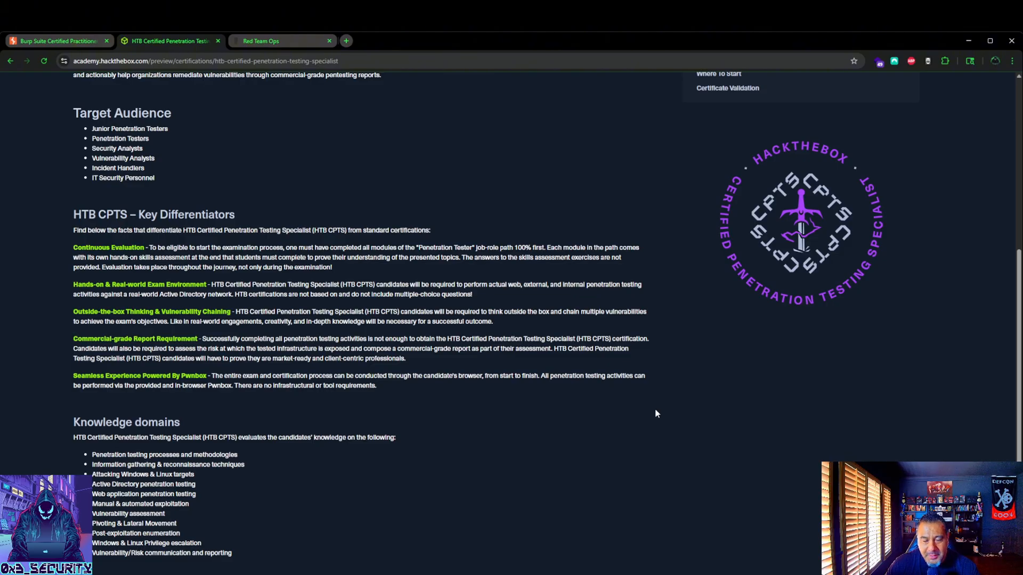
mouse_move(686, 399)
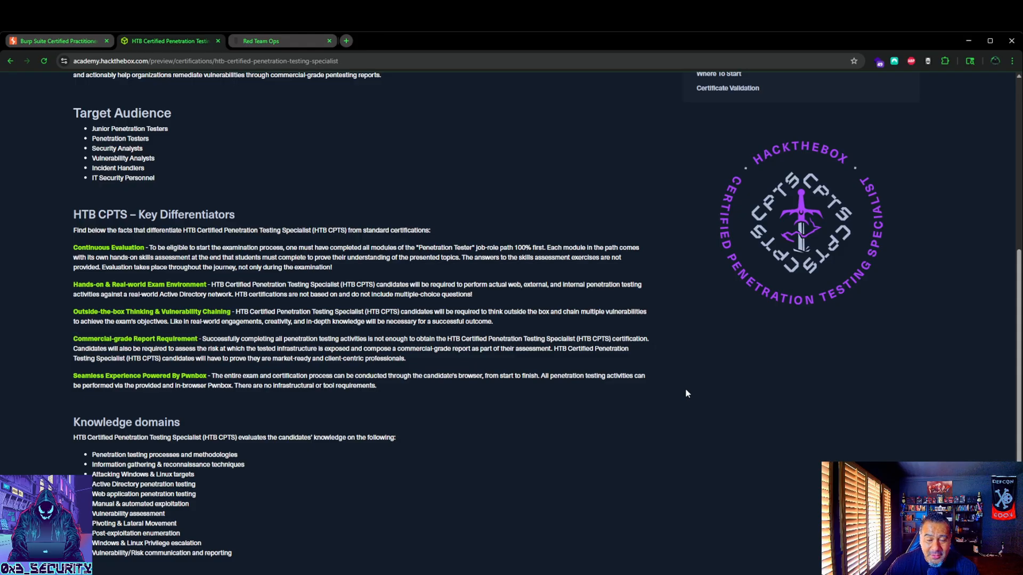
mouse_move(676, 405)
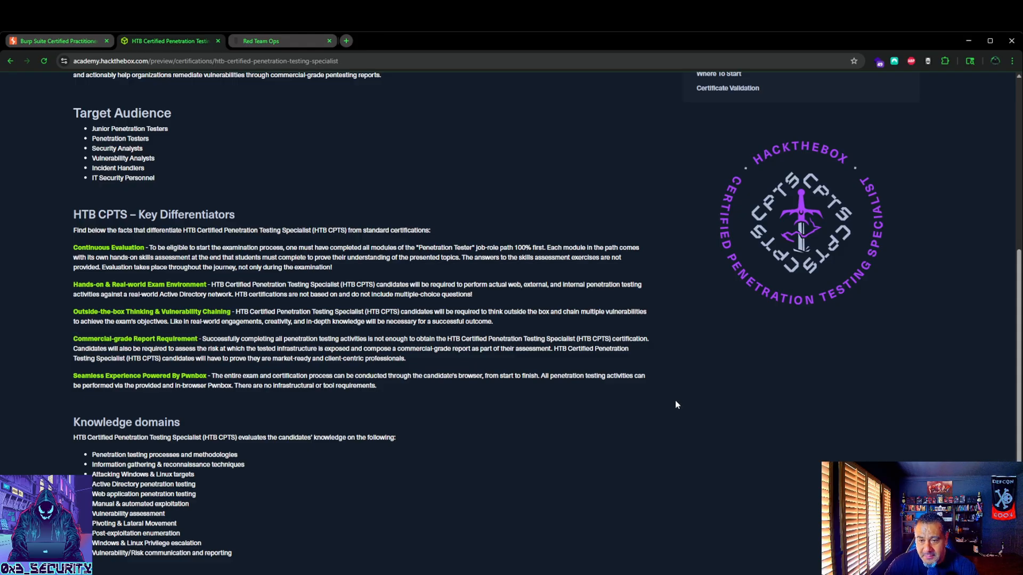
mouse_move(672, 391)
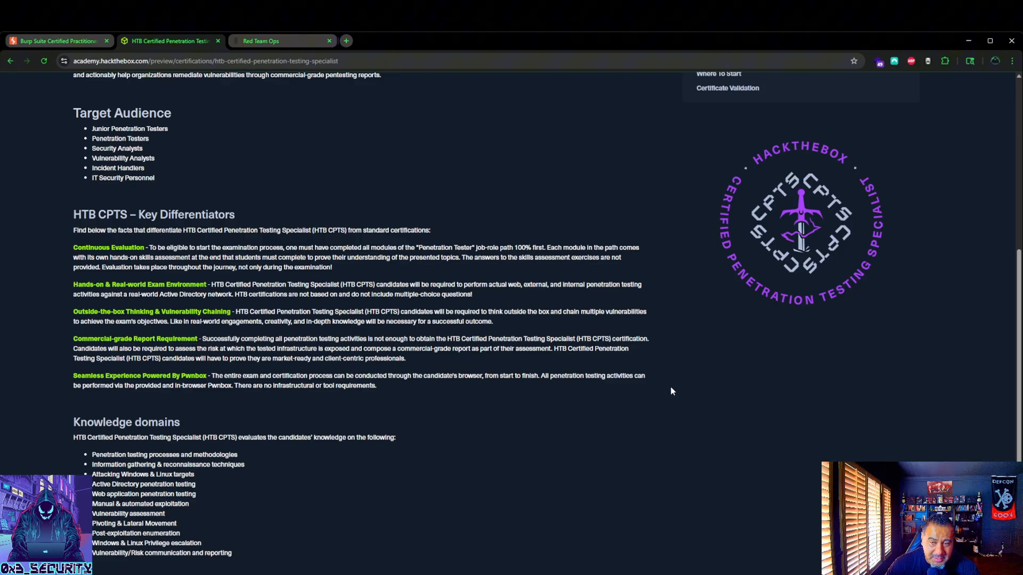
mouse_move(643, 400)
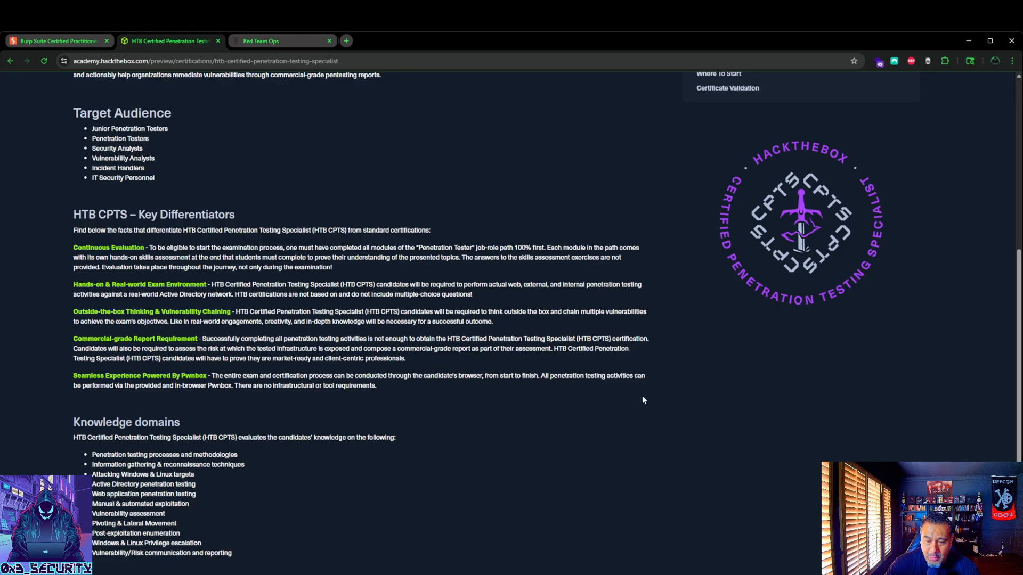
mouse_move(640, 405)
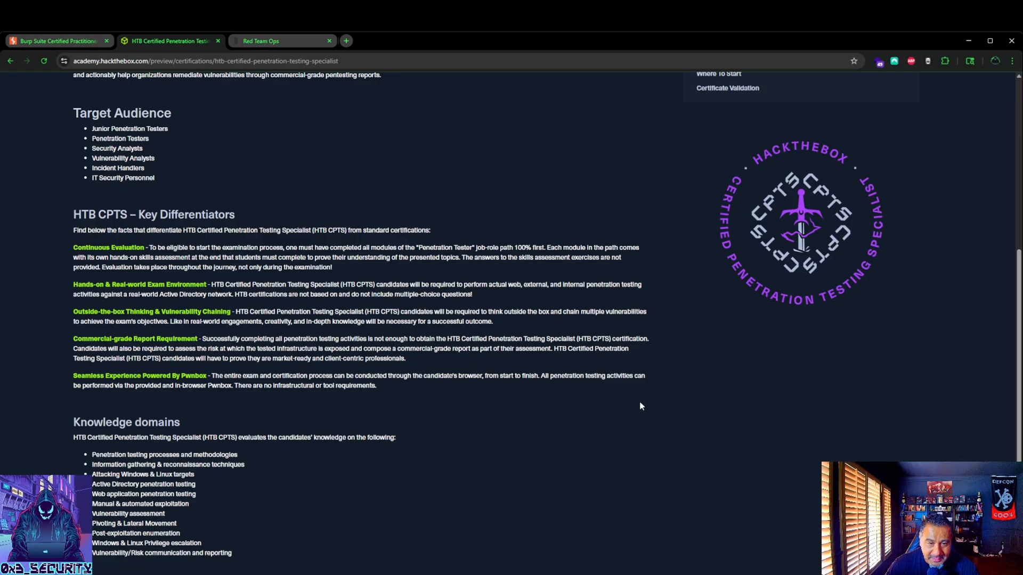
mouse_move(758, 381)
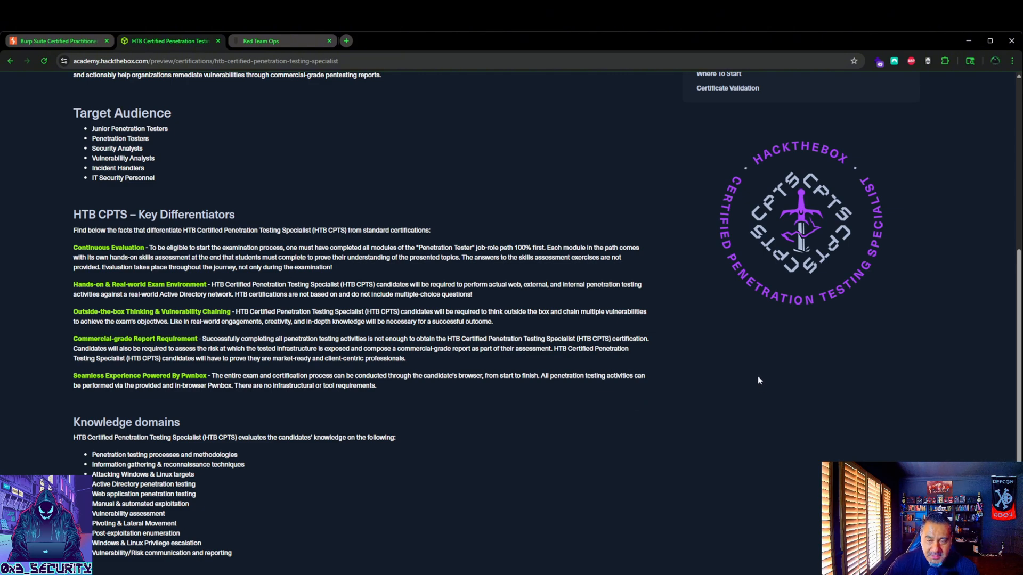
mouse_move(763, 130)
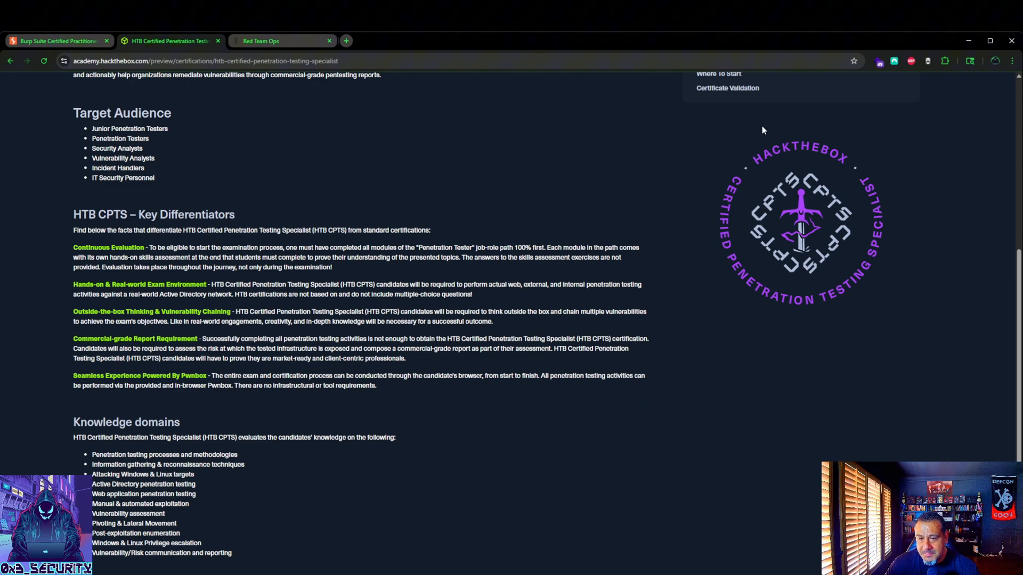
mouse_move(781, 178)
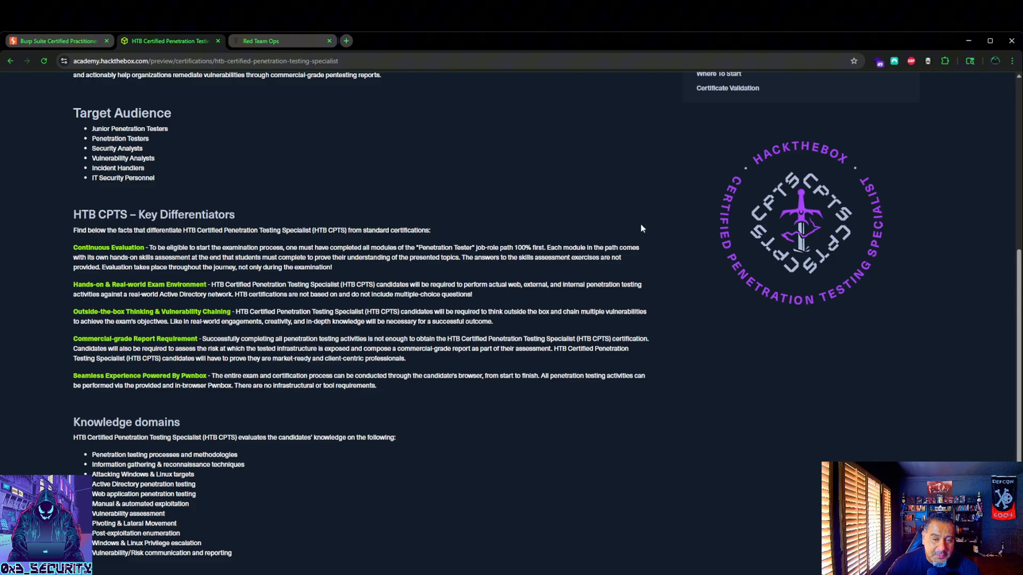
mouse_move(649, 225)
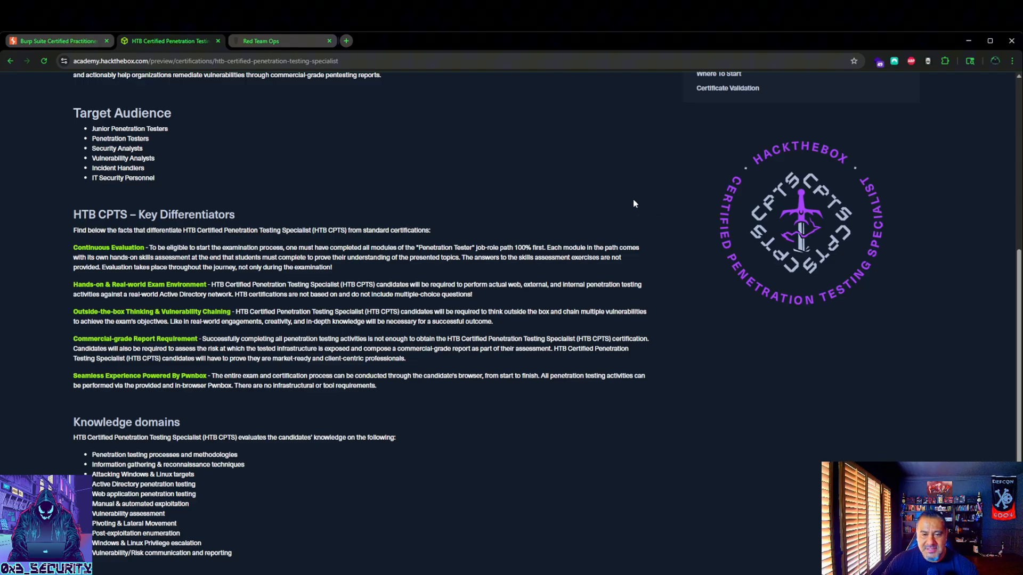
mouse_move(641, 209)
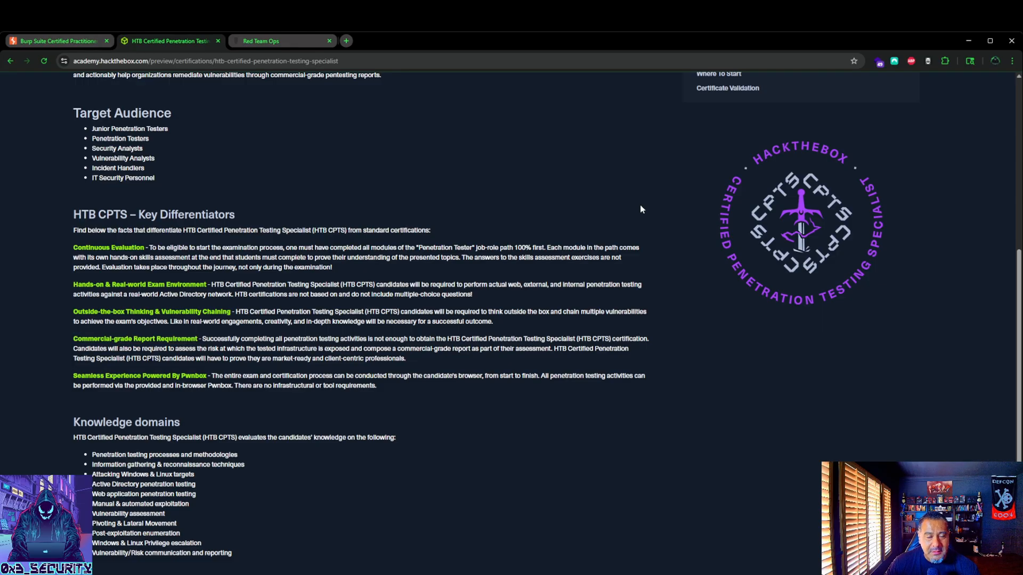
mouse_move(667, 255)
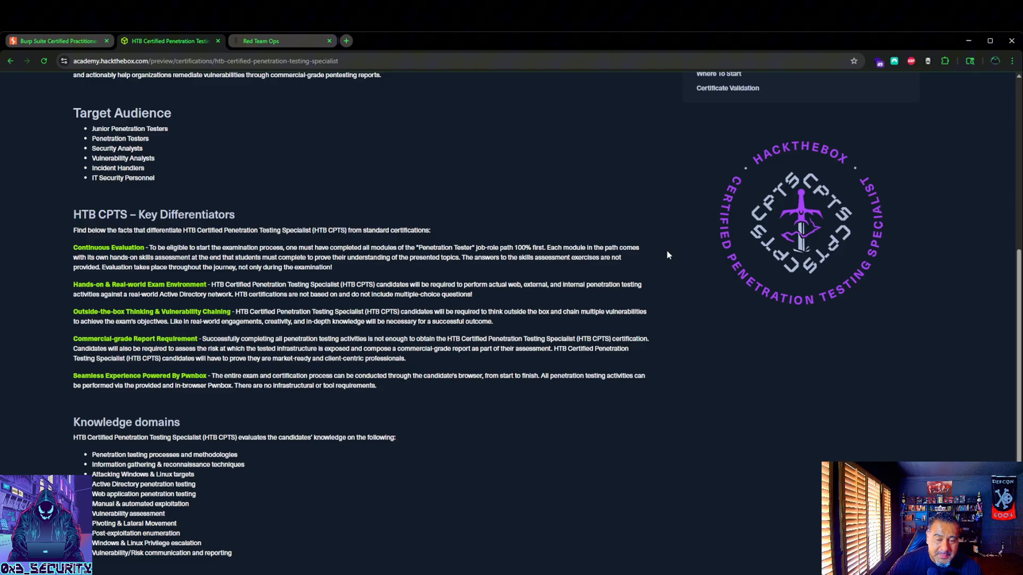
mouse_move(670, 272)
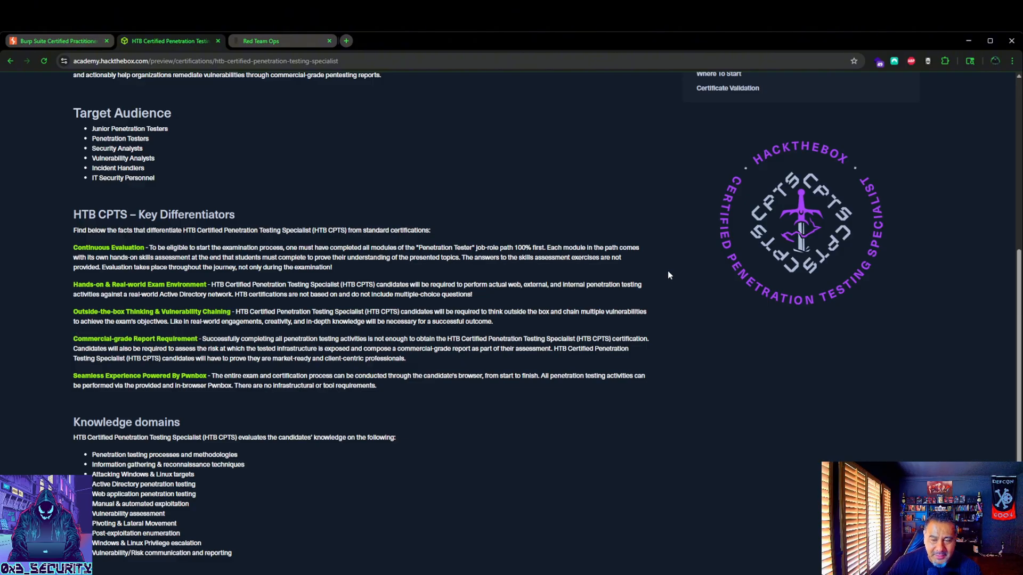
mouse_move(664, 283)
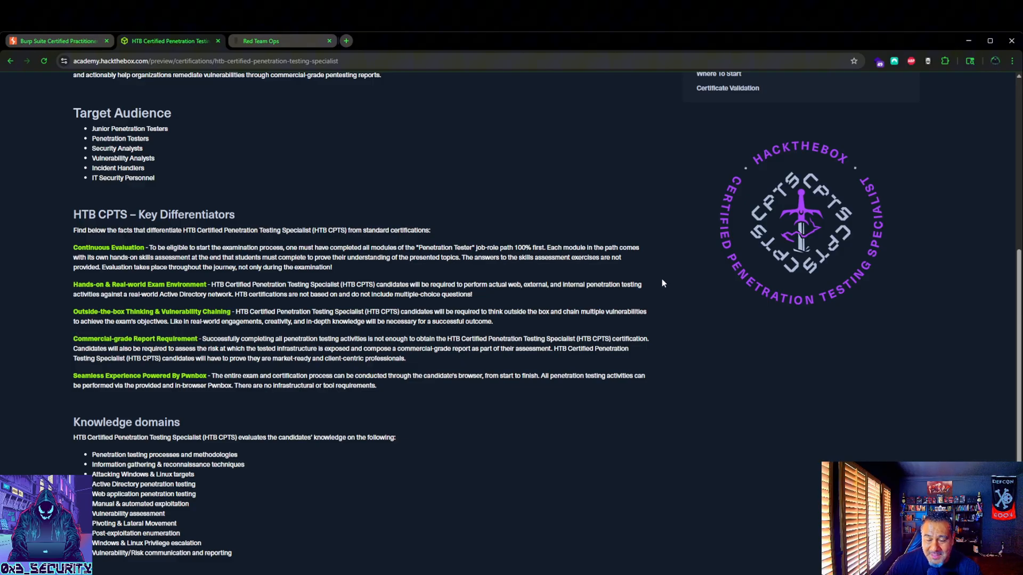
mouse_move(666, 278)
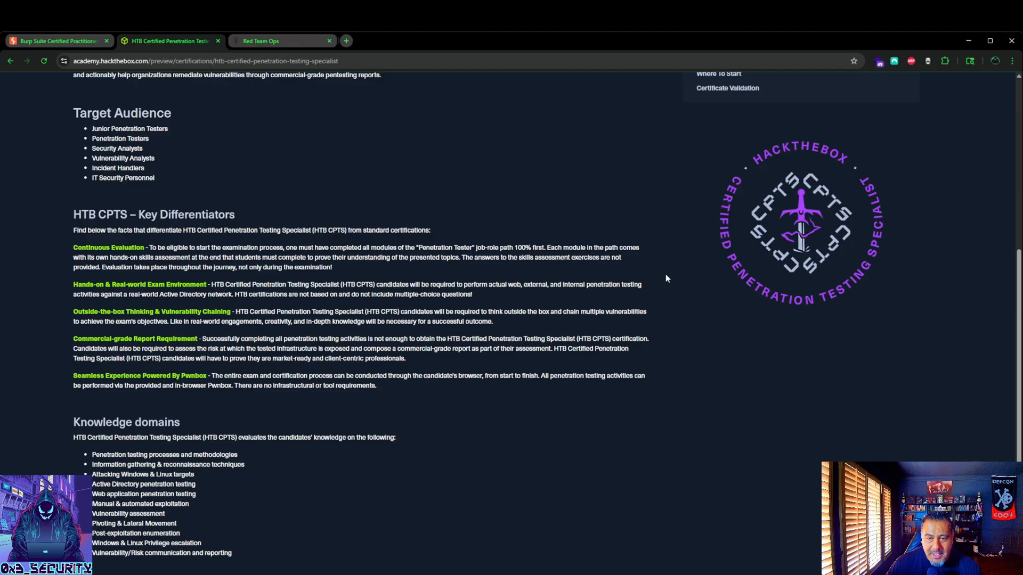
mouse_move(685, 282)
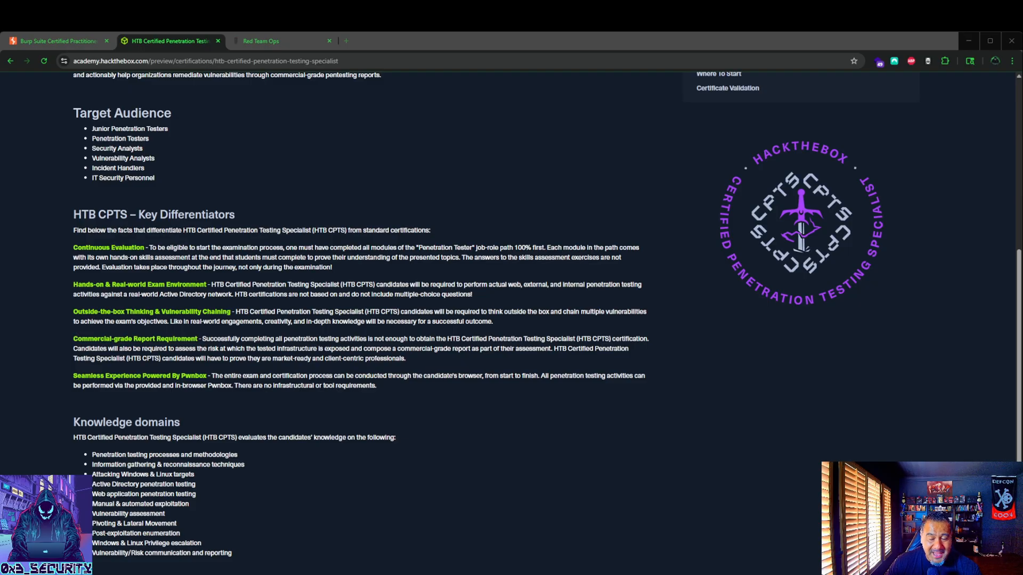
- Scroll the CPTS page back up to its certification overview and target audience
scroll(down, 3)
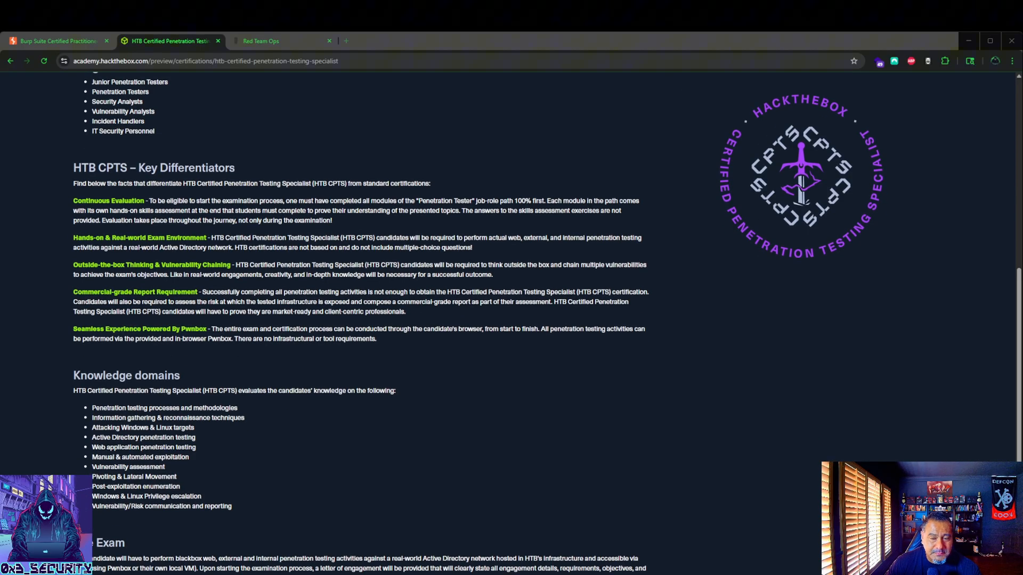
scroll(up, 3)
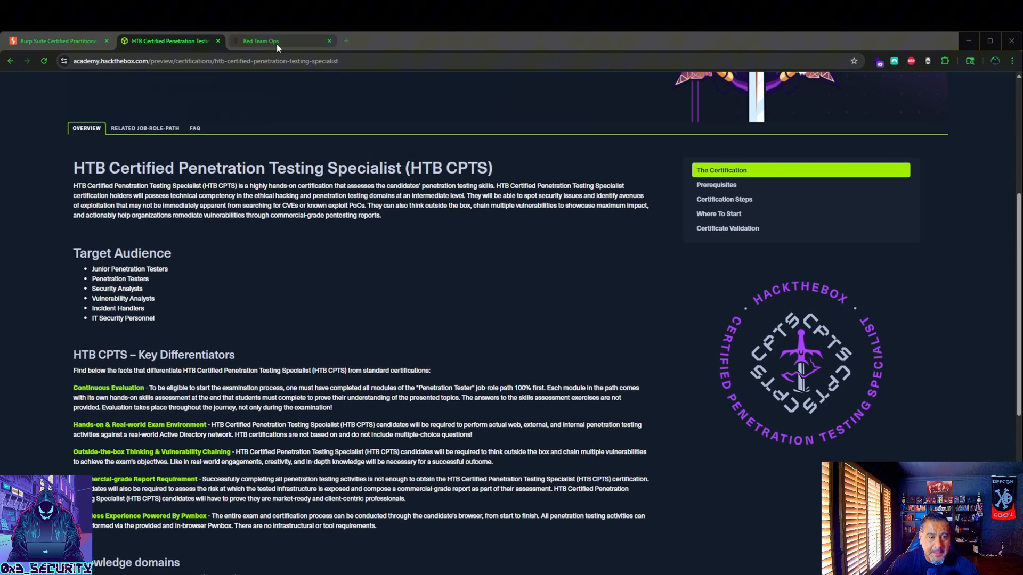
- Switch to the Zero-Point Security Red Team Ops tab showing the course introduction
click(261, 42)
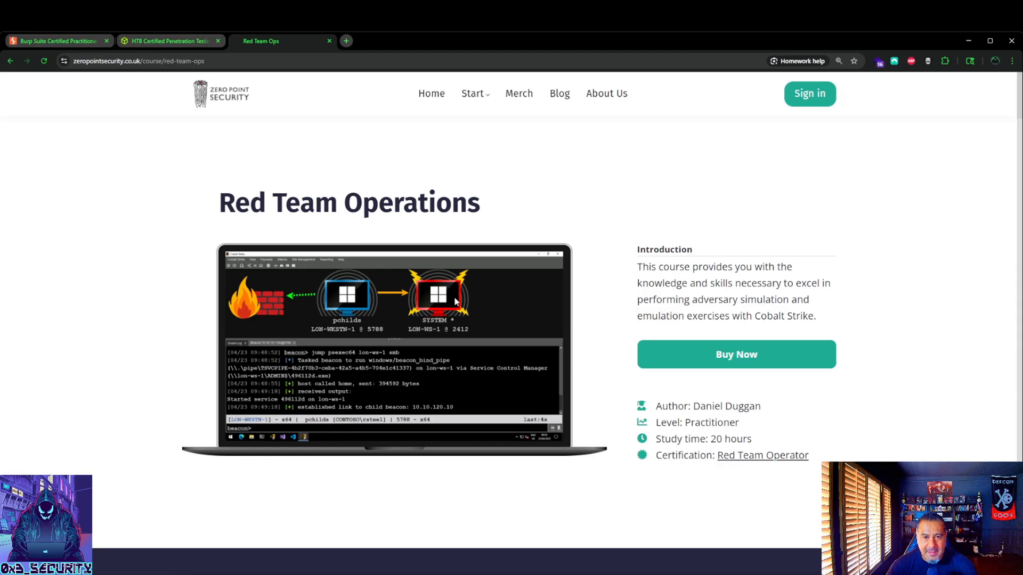
mouse_move(585, 192)
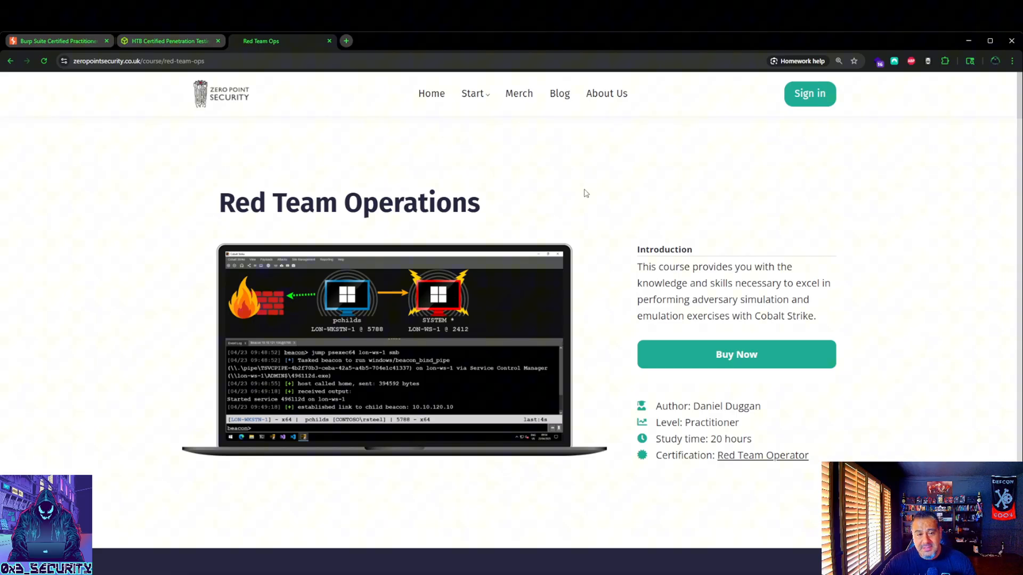
mouse_move(808, 304)
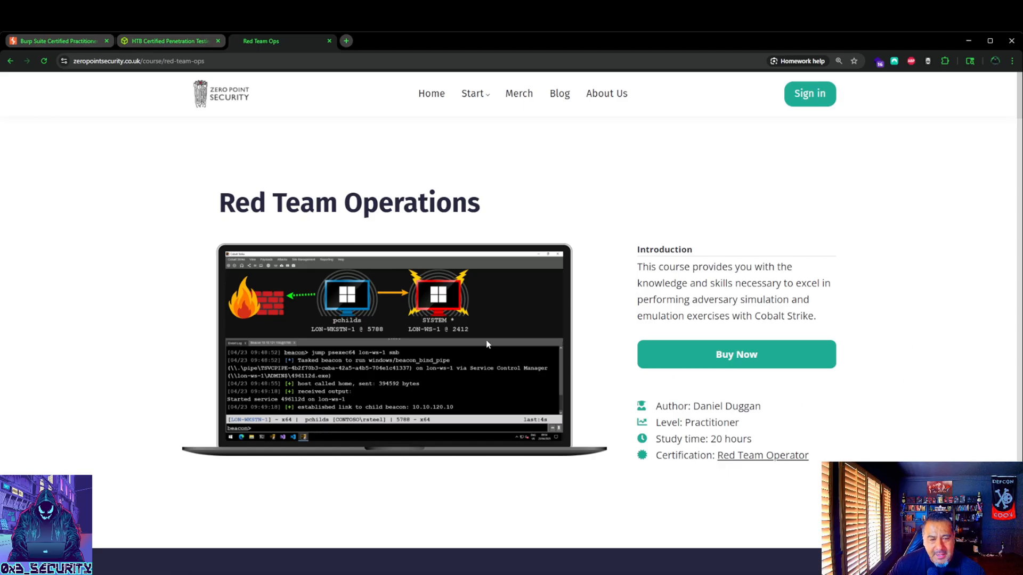
mouse_move(379, 129)
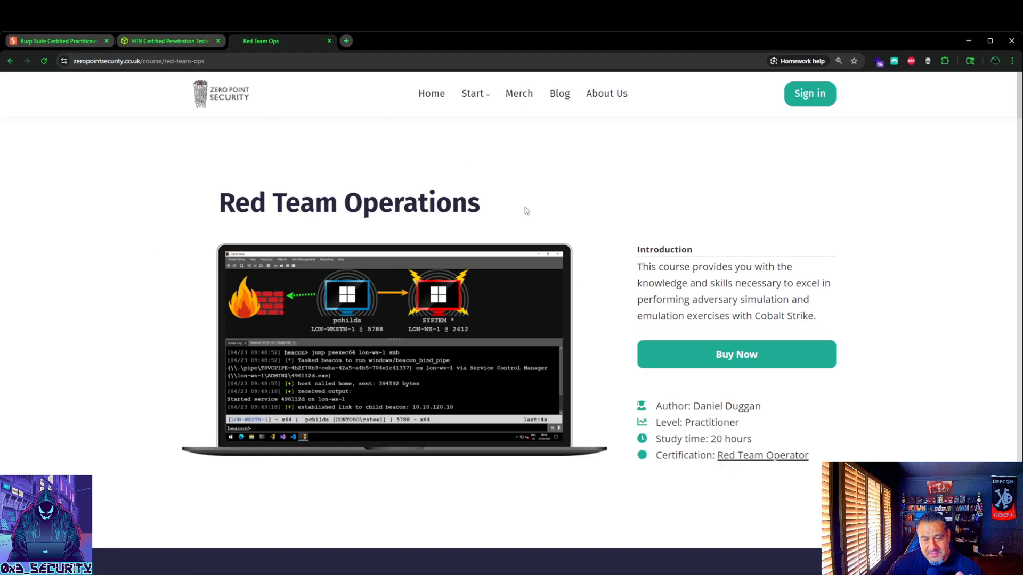
mouse_move(536, 215)
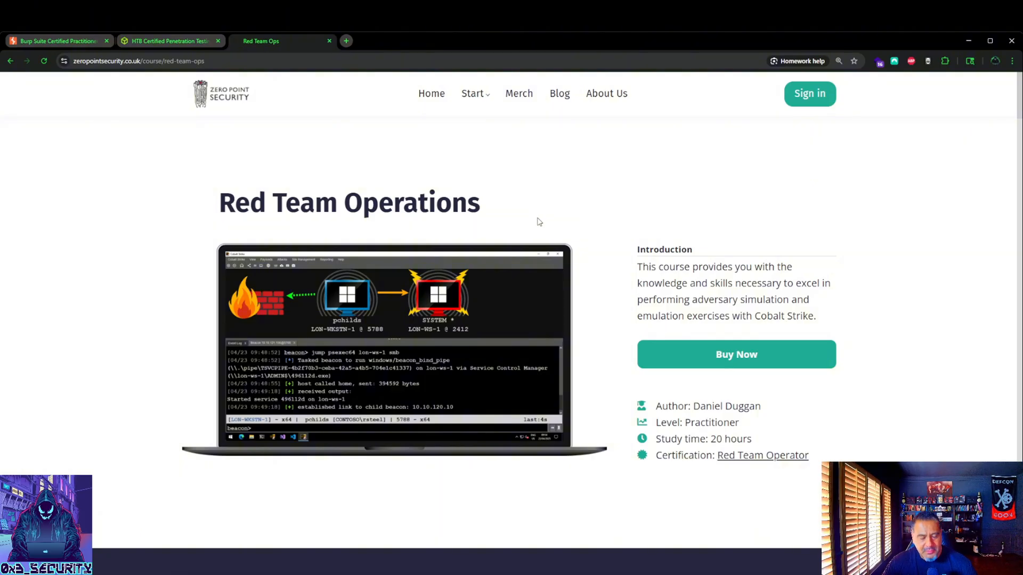
mouse_move(524, 273)
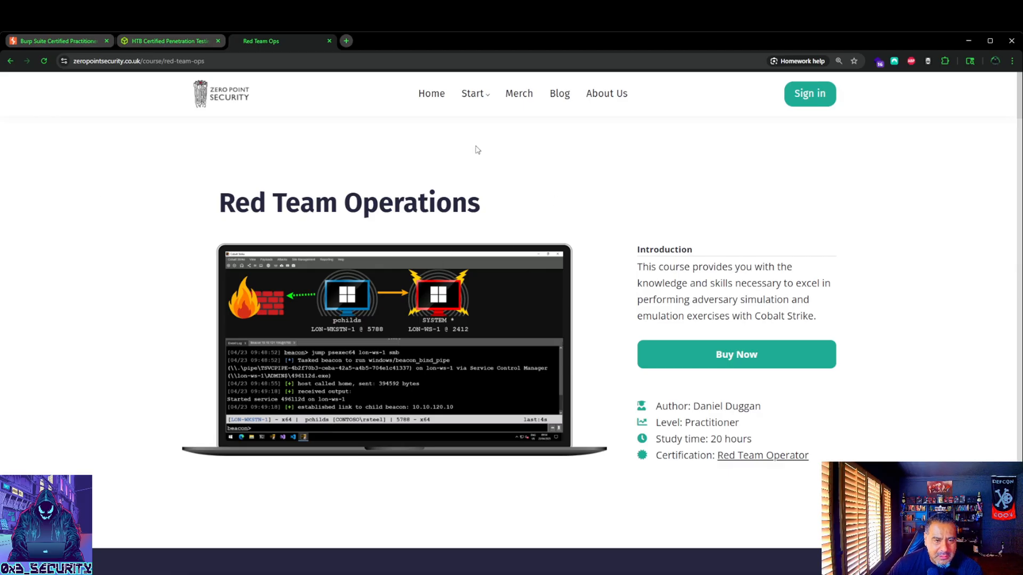
mouse_move(306, 228)
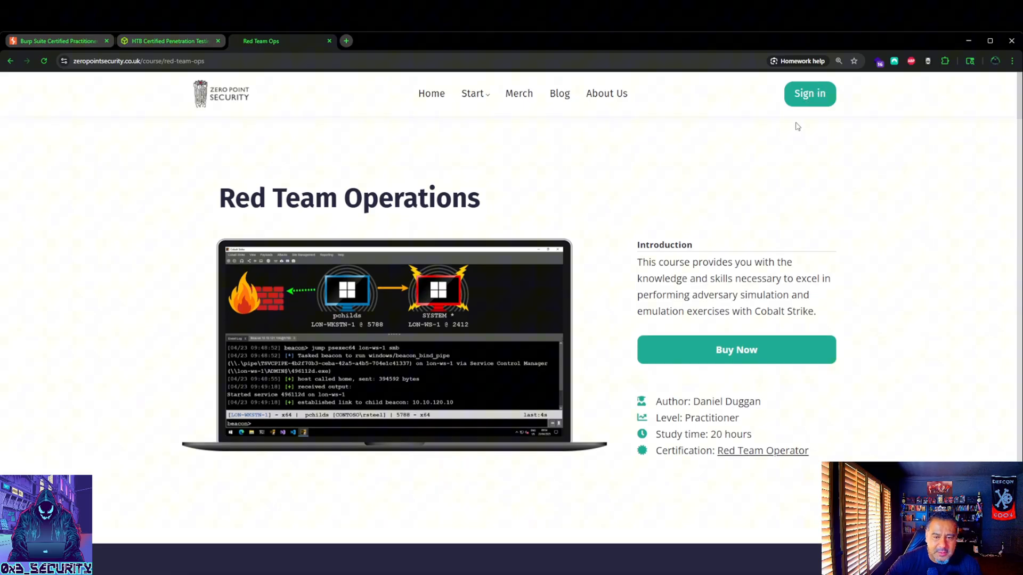
- Scroll the Red Team Operations page to its Benefits section: hands-on labs, free exams, lifetime access
scroll(down, 3)
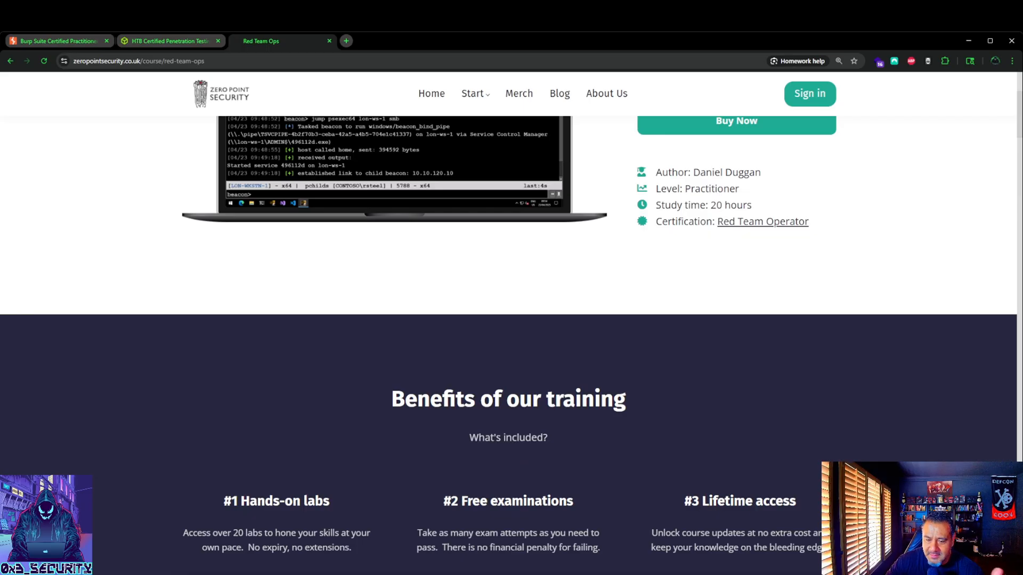
scroll(down, 3)
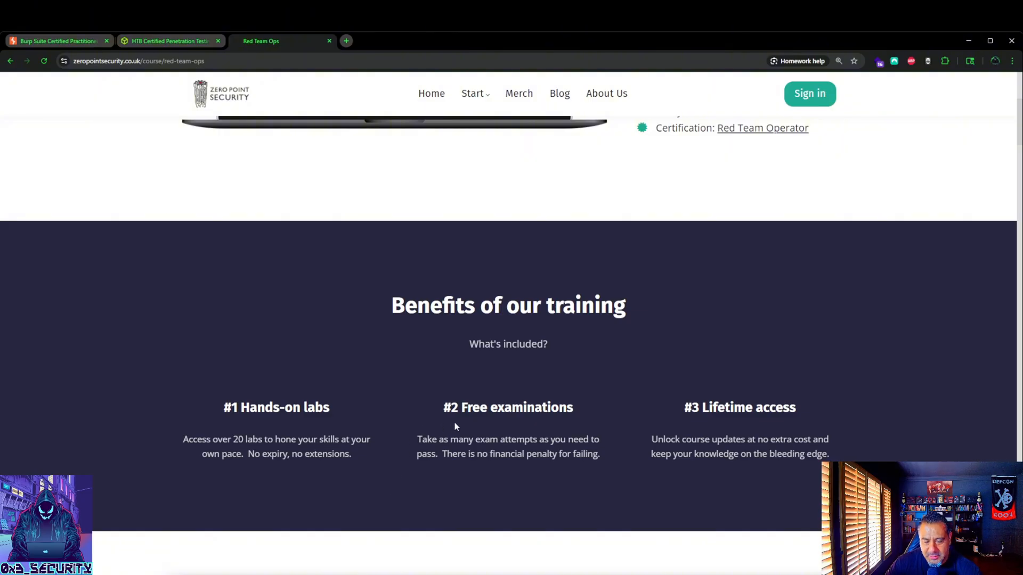
scroll(down, 3)
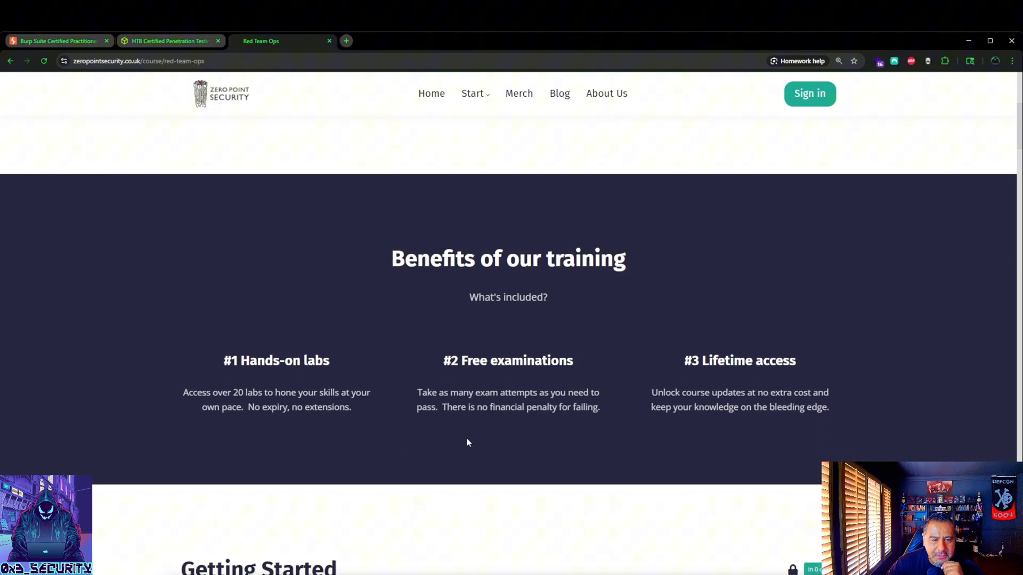
scroll(down, 3)
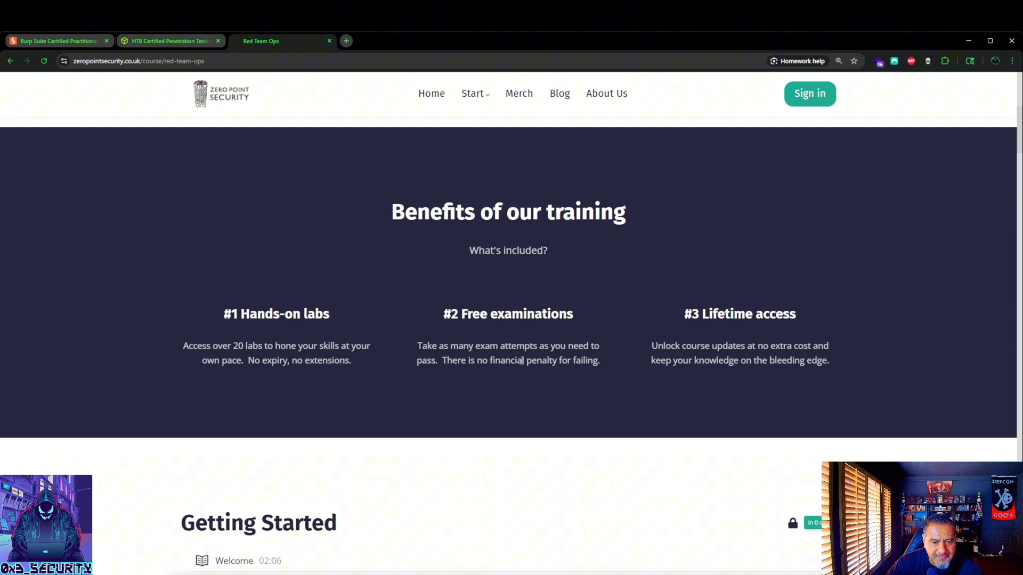
mouse_move(594, 371)
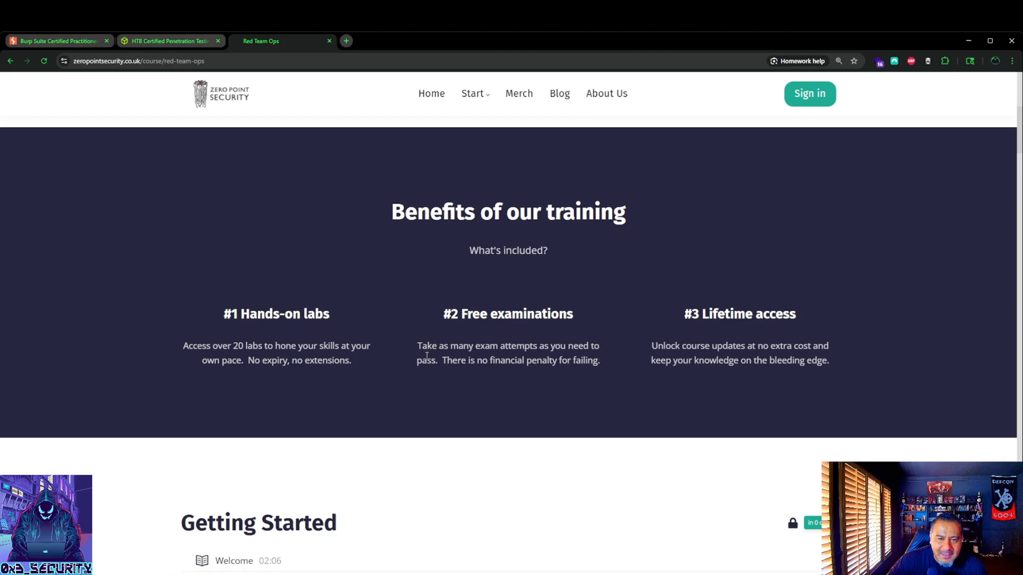
scroll(down, 3)
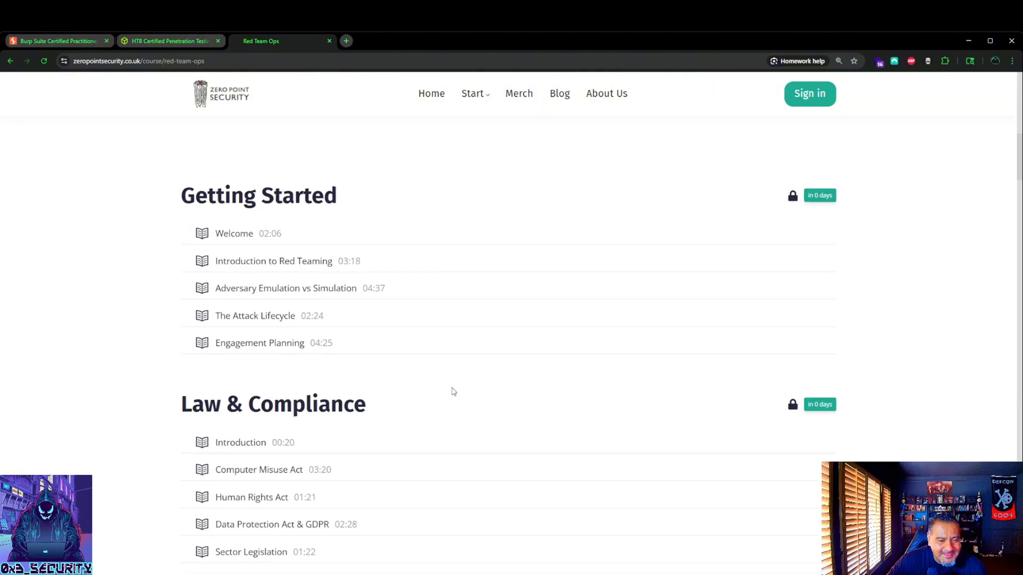
scroll(down, 3)
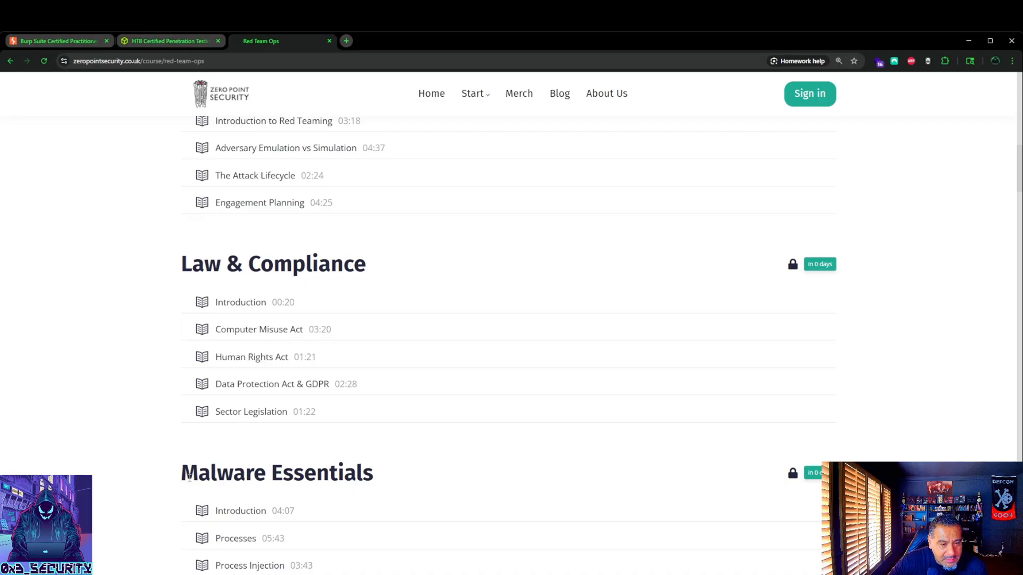
double_click(198, 472)
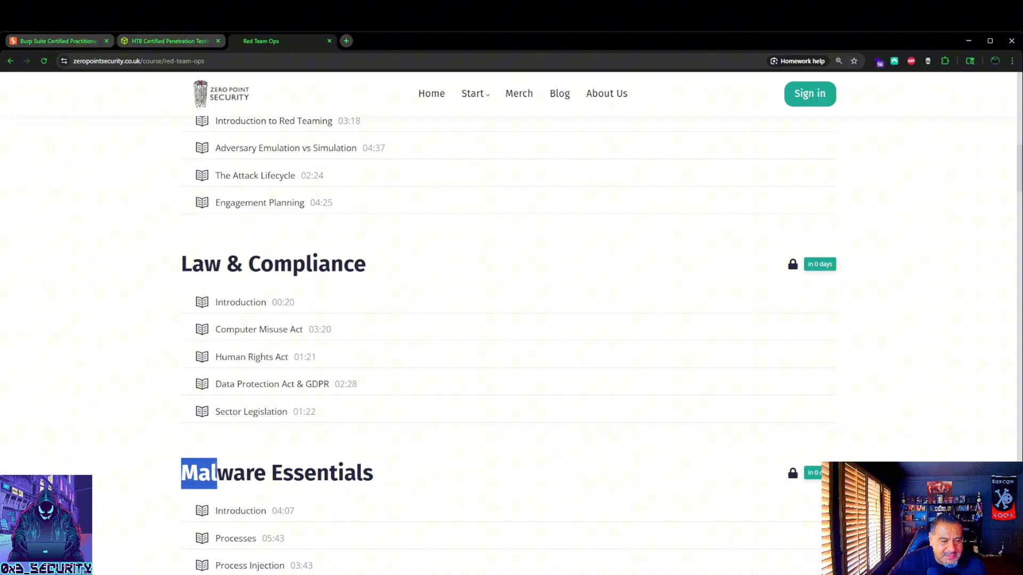
click(450, 472)
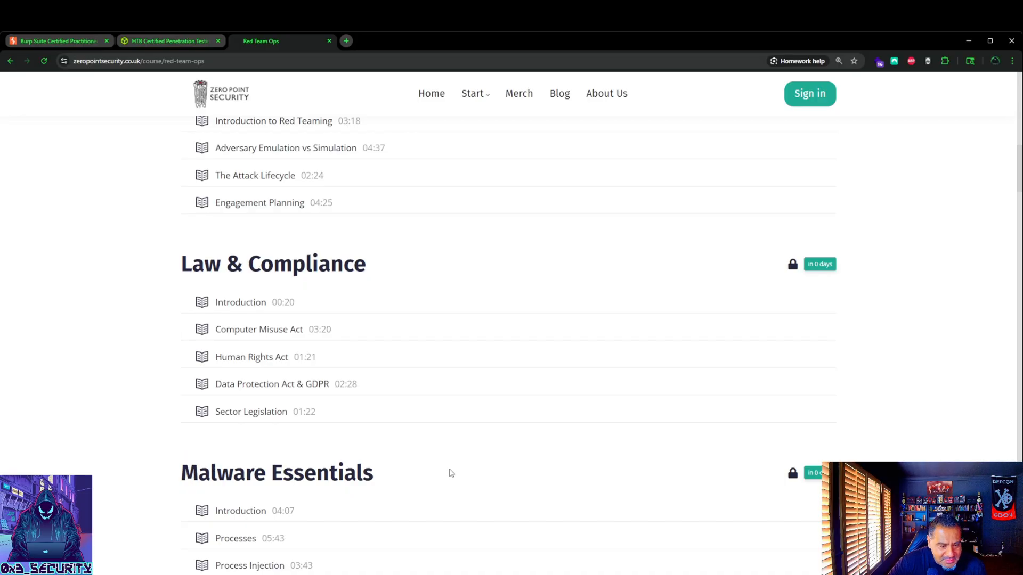
scroll(down, 3)
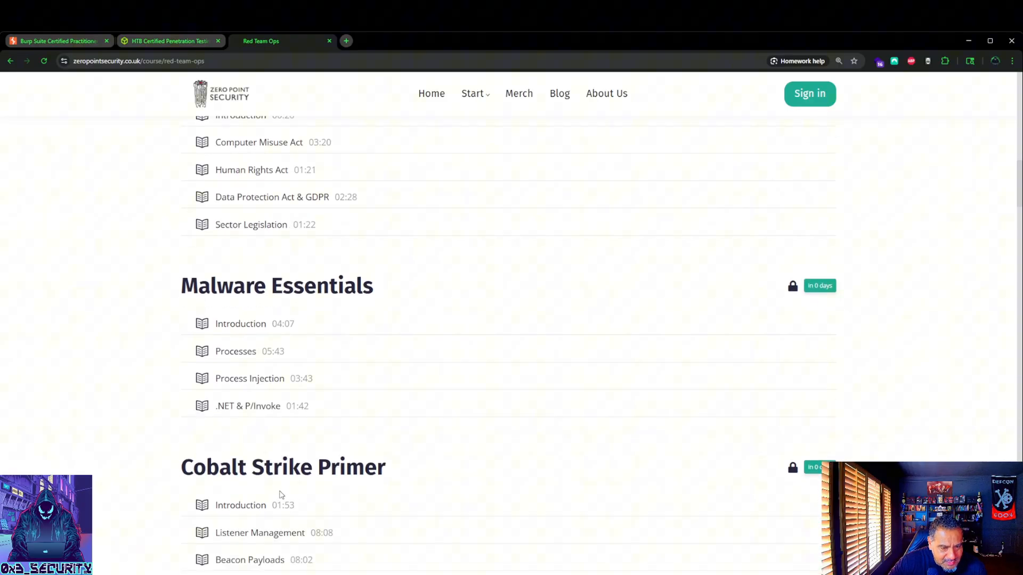
scroll(down, 3)
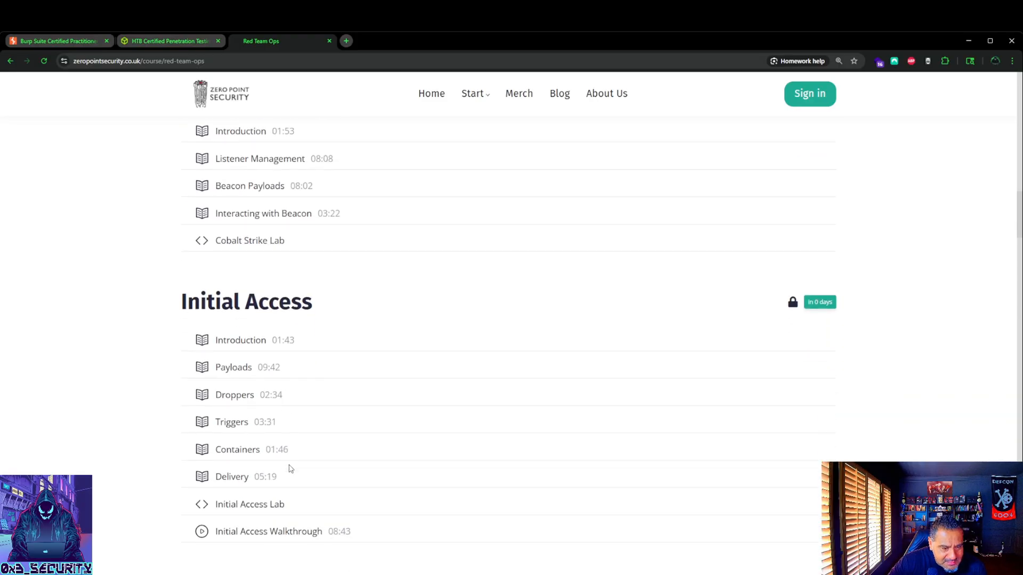
scroll(down, 3)
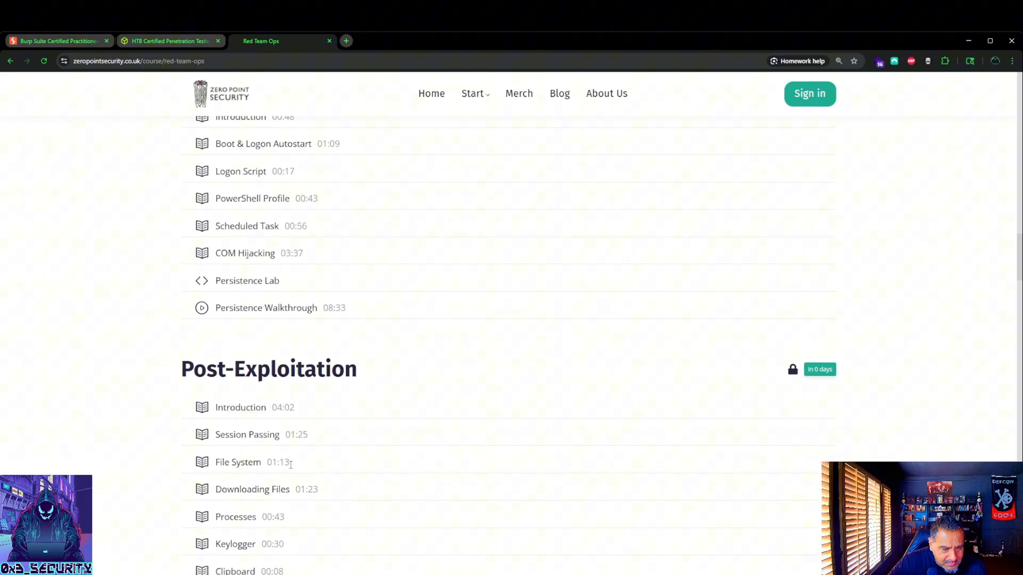
scroll(down, 3)
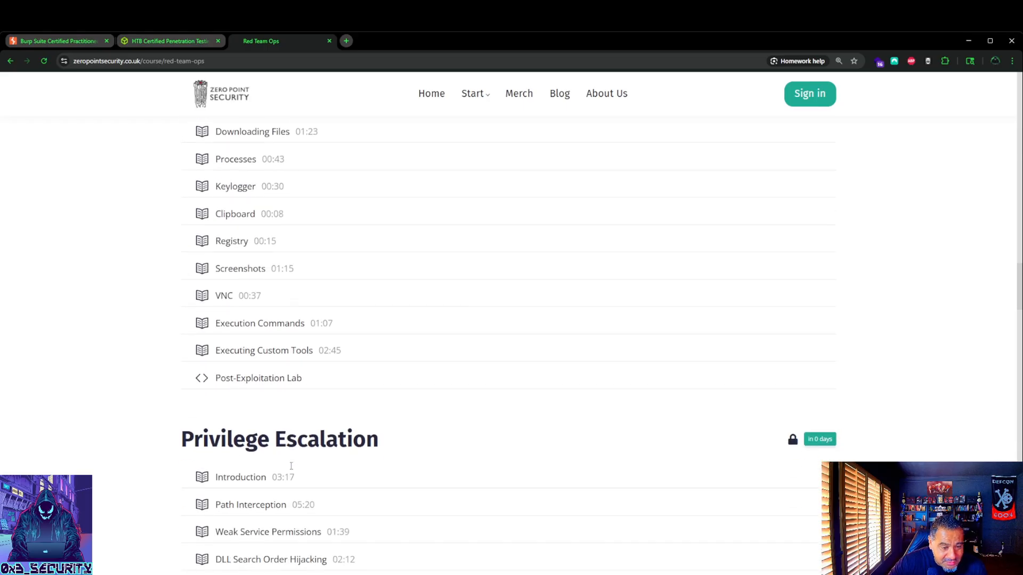
scroll(down, 3)
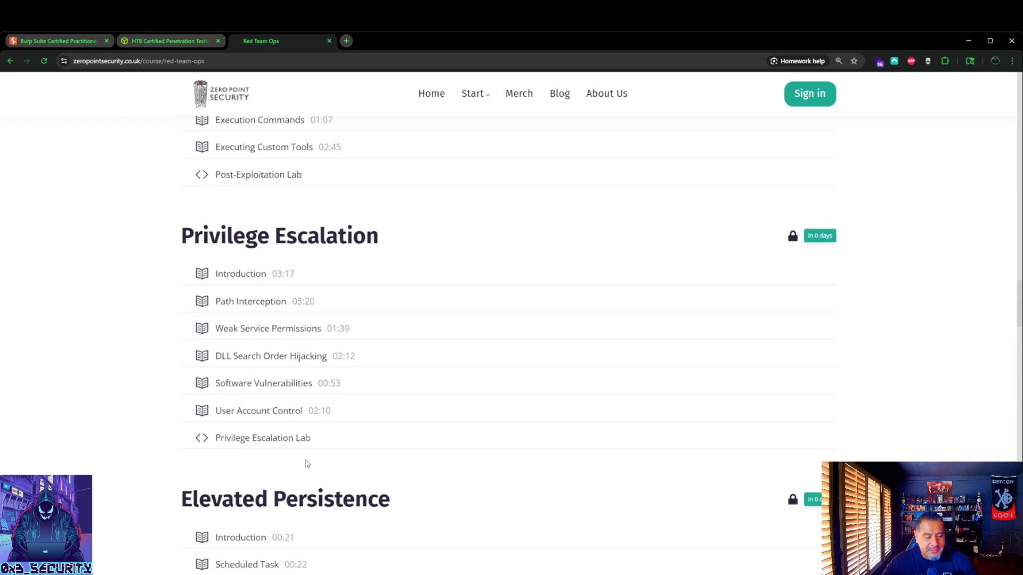
scroll(down, 3)
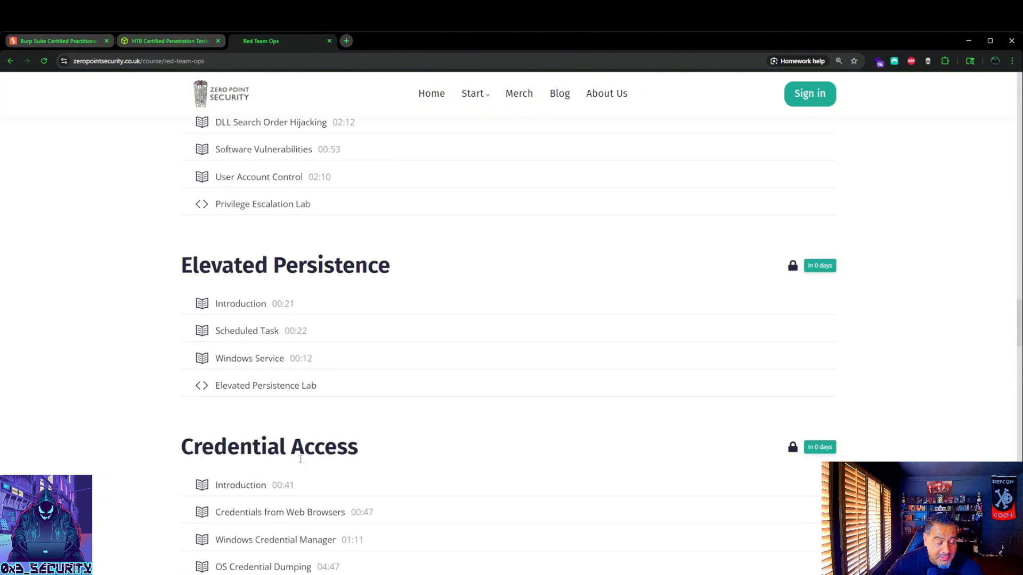
scroll(down, 3)
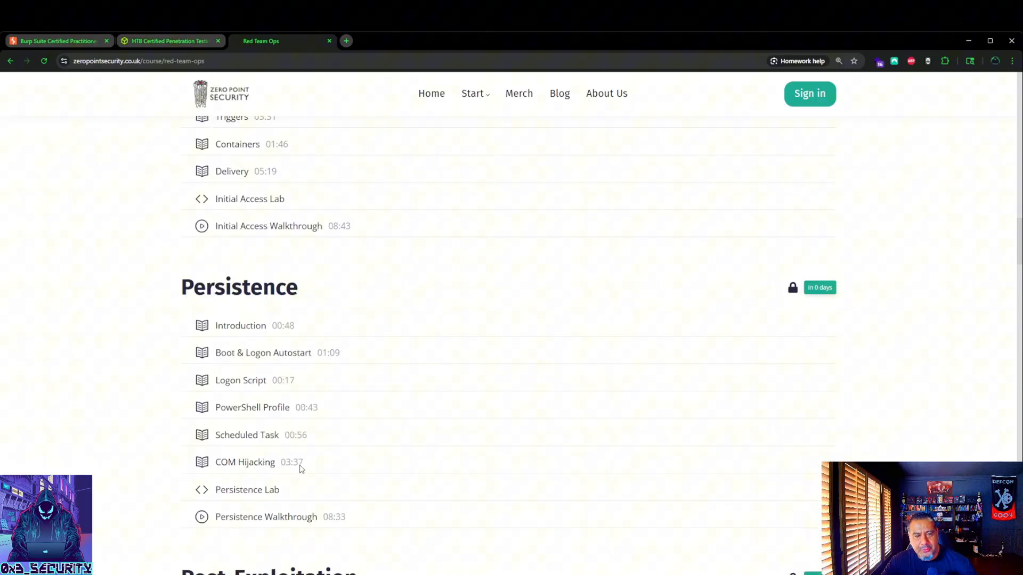
scroll(up, 3)
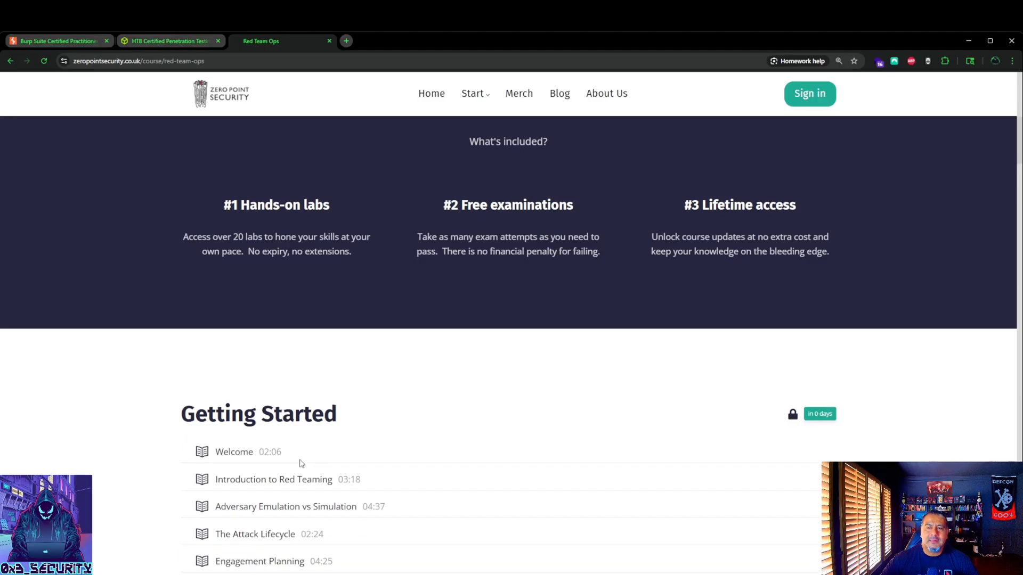